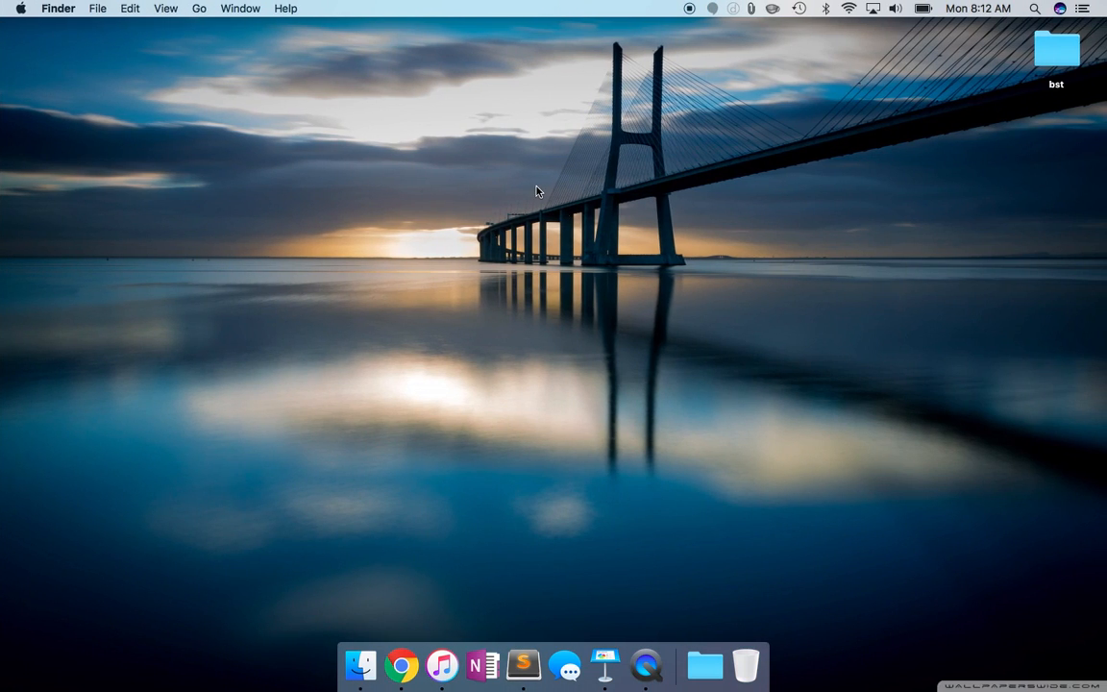
{"action": "mouse_move", "coordinate": [722, 175]}
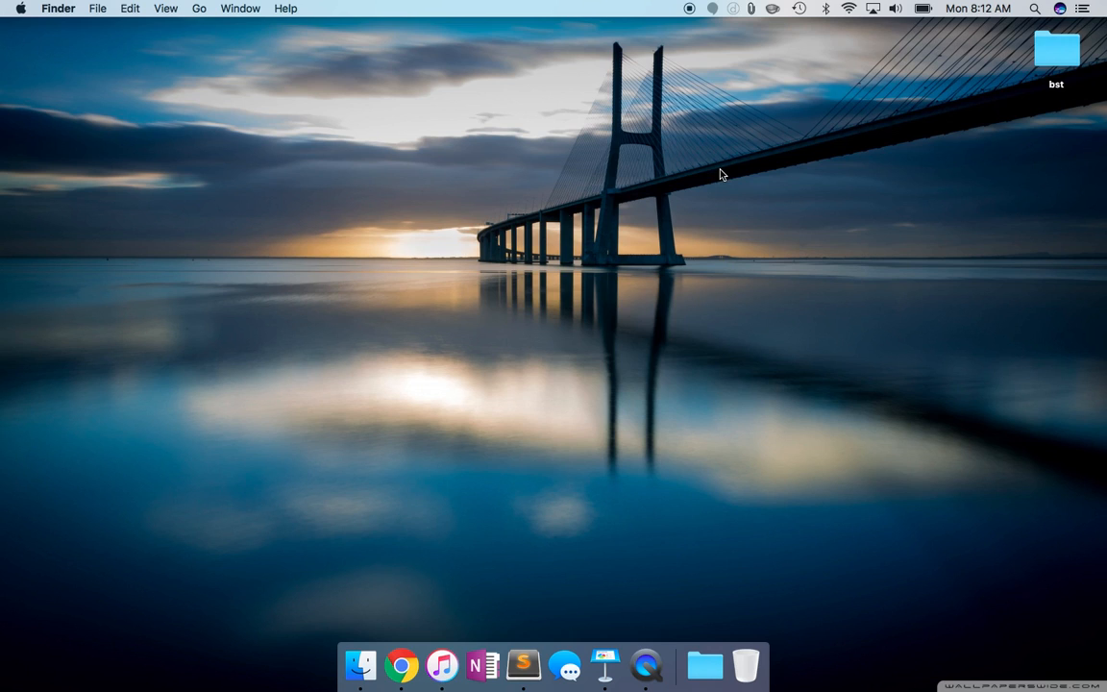
- Launch Chrome and switch to its third empty new tab
{"action": "left_click", "coordinate": [401, 663]}
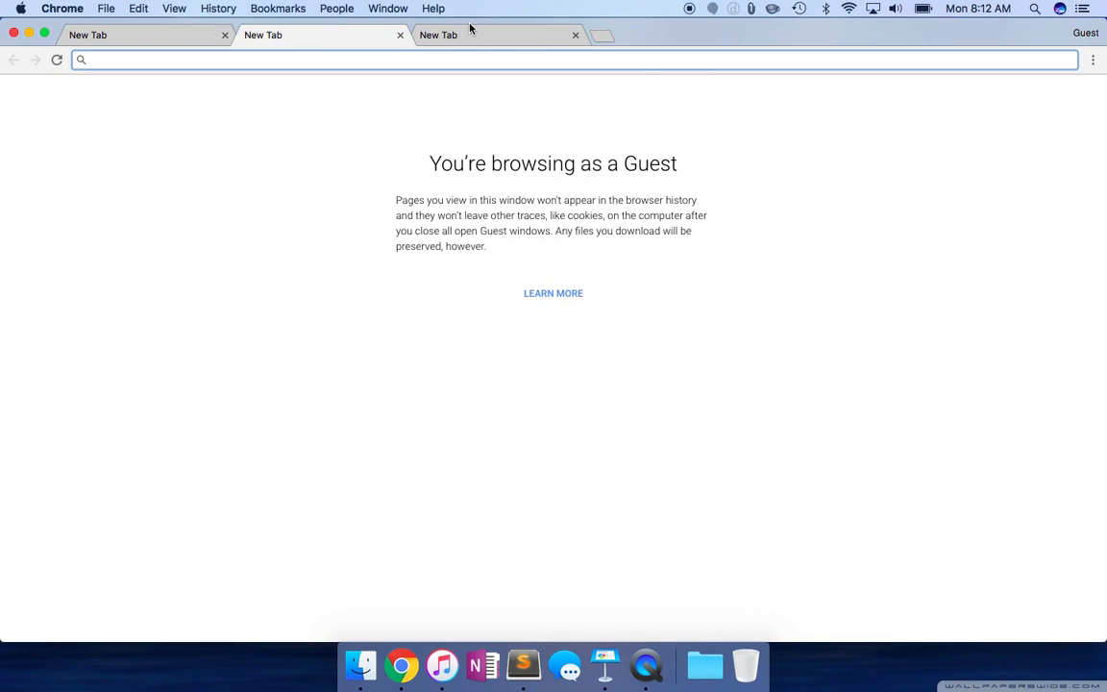
{"action": "left_click", "coordinate": [491, 34]}
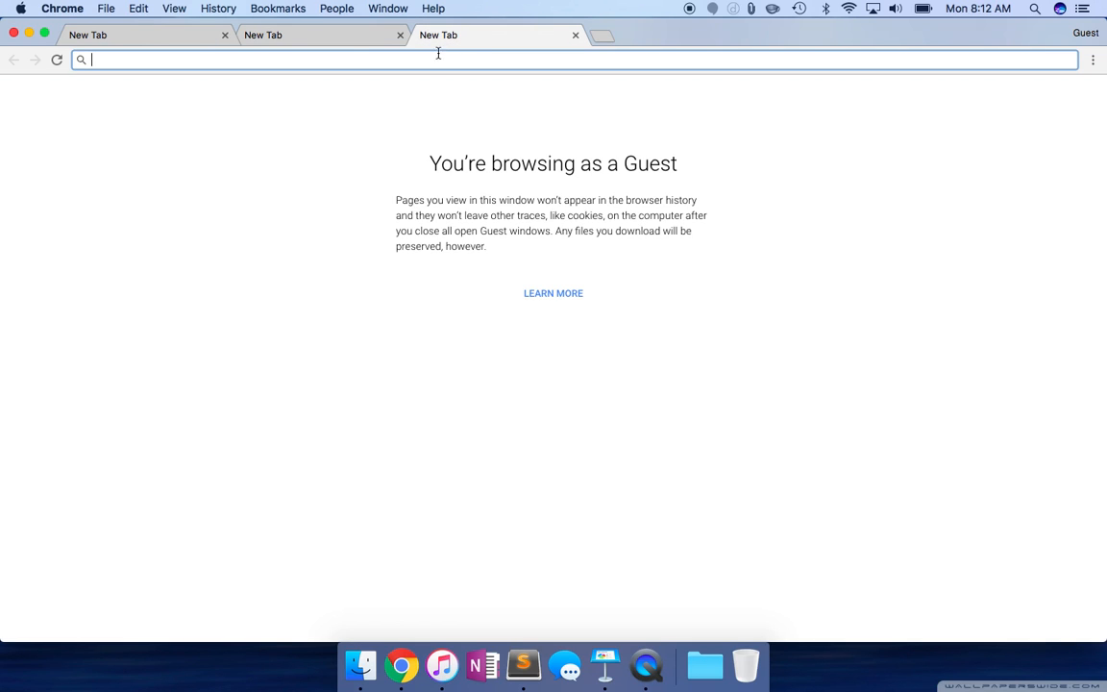
{"action": "mouse_move", "coordinate": [149, 34]}
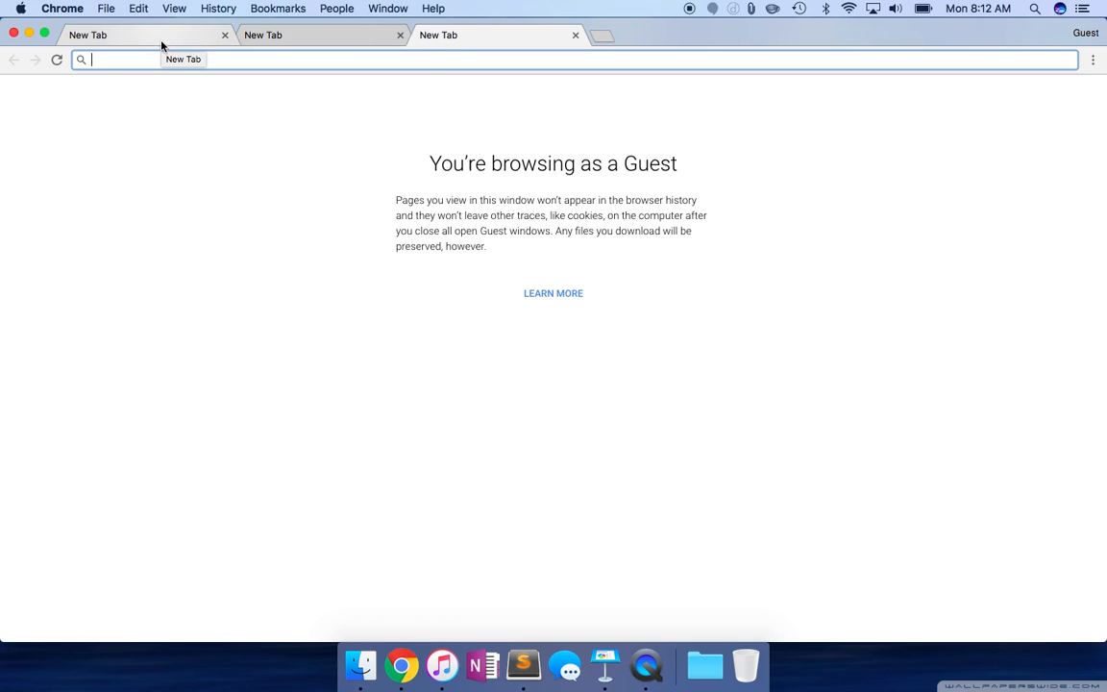
- Load colinkeany.com/blend and blend the default blues #1687ED and #14375A into a gradient
{"action": "type", "text": "http://www.colinkeany.com/blend/"}
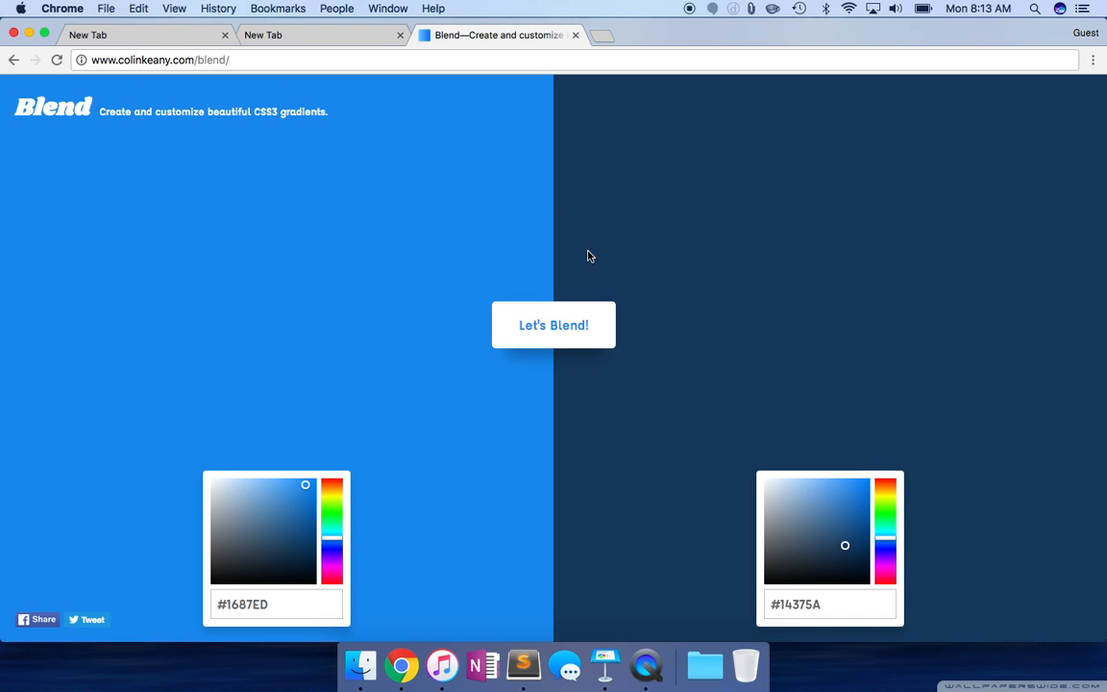
{"action": "mouse_move", "coordinate": [798, 352]}
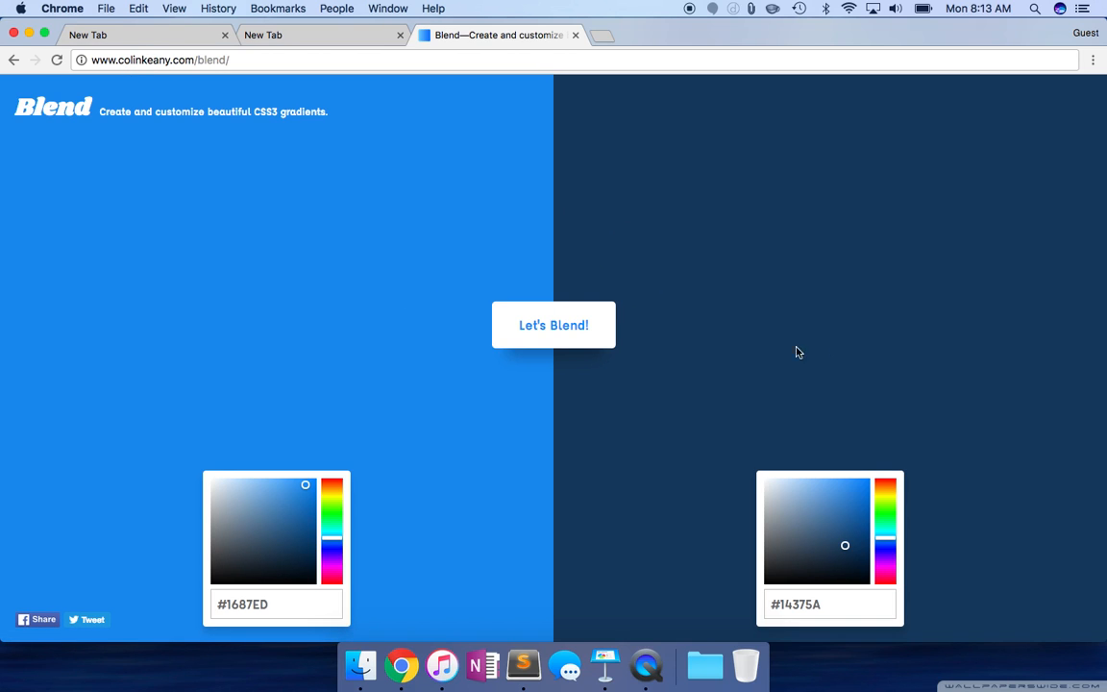
{"action": "mouse_move", "coordinate": [248, 318]}
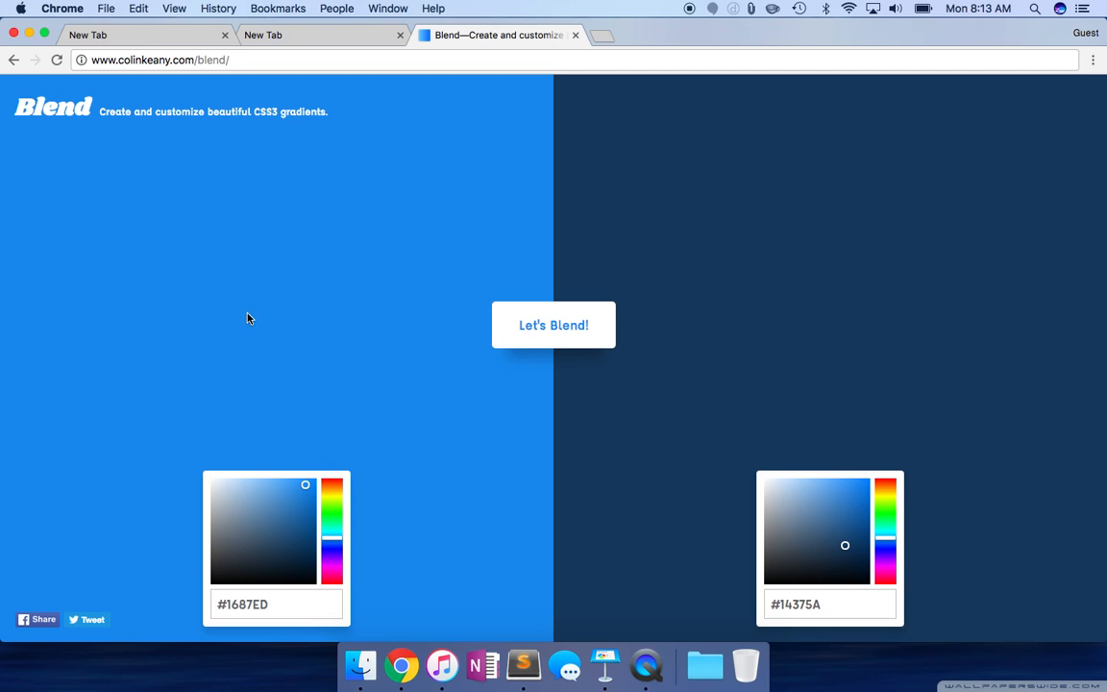
{"action": "mouse_move", "coordinate": [780, 280]}
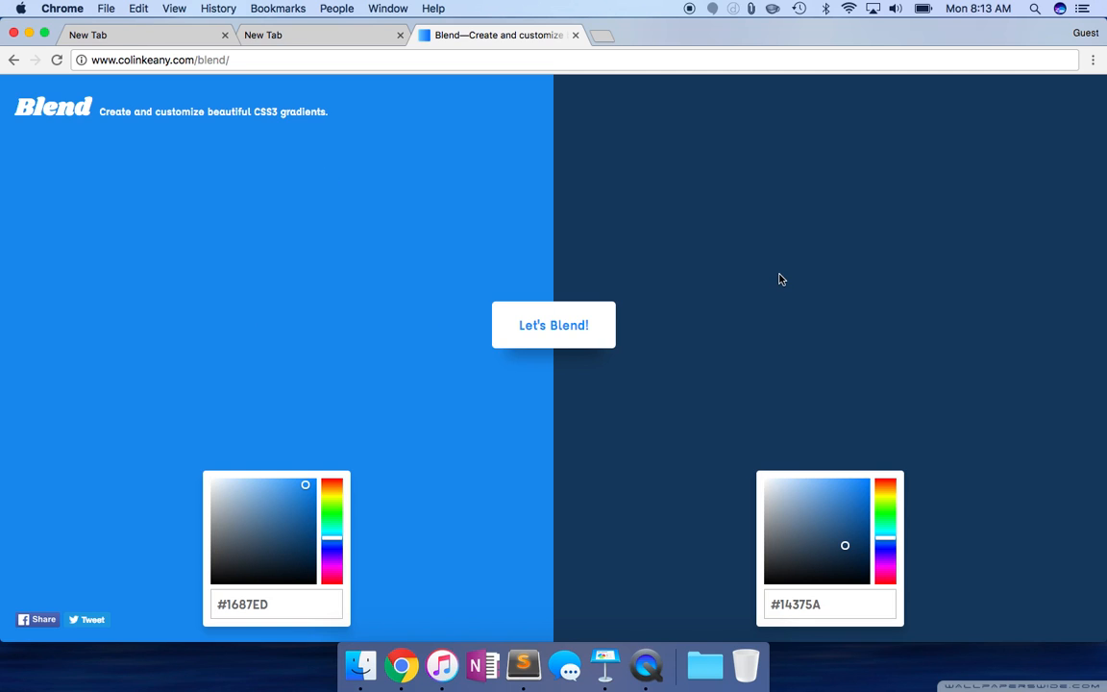
{"action": "left_click", "coordinate": [553, 325]}
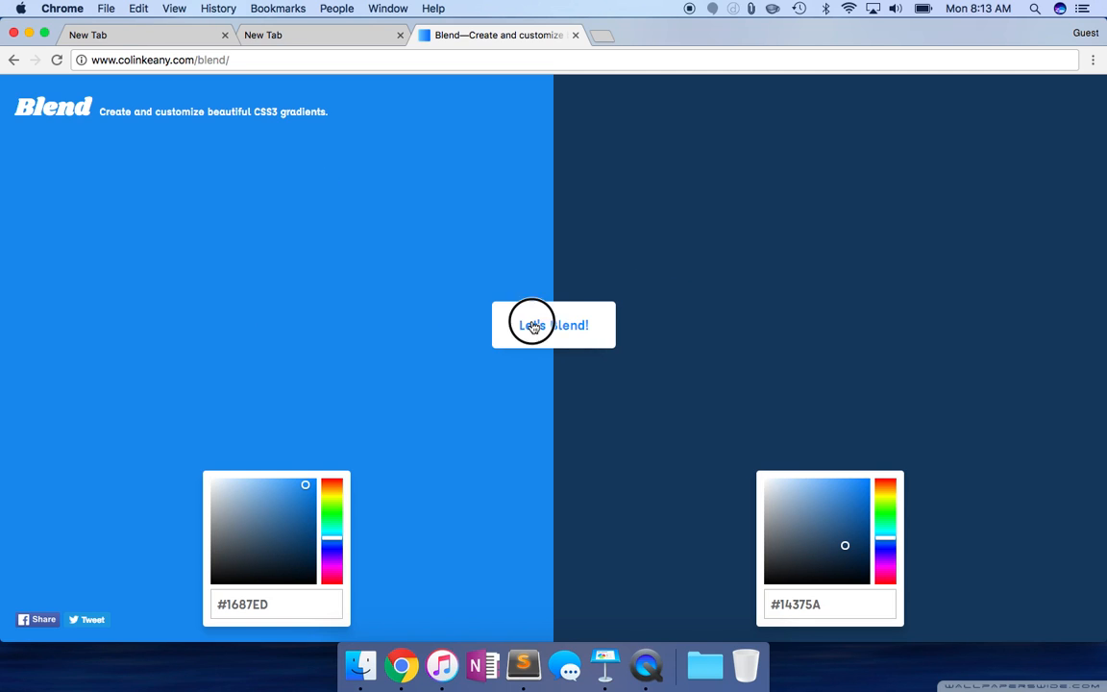
{"action": "left_click", "coordinate": [554, 325]}
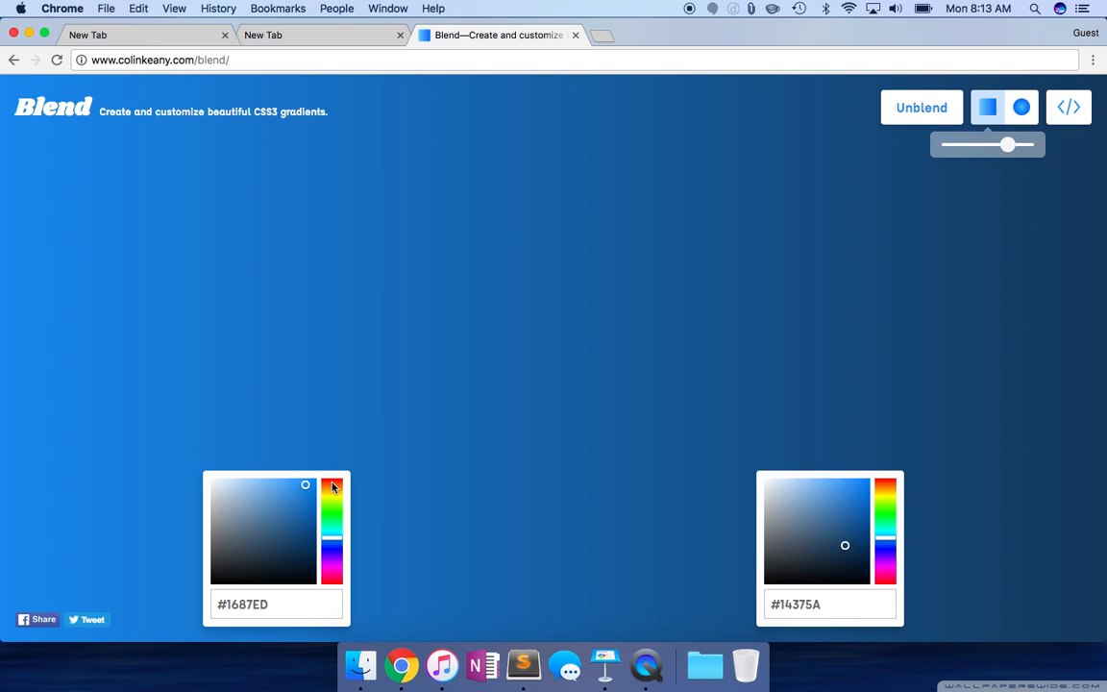
- Change the gradient colours to orange #ED4516 and dark grey #262626
{"action": "left_click", "coordinate": [331, 486]}
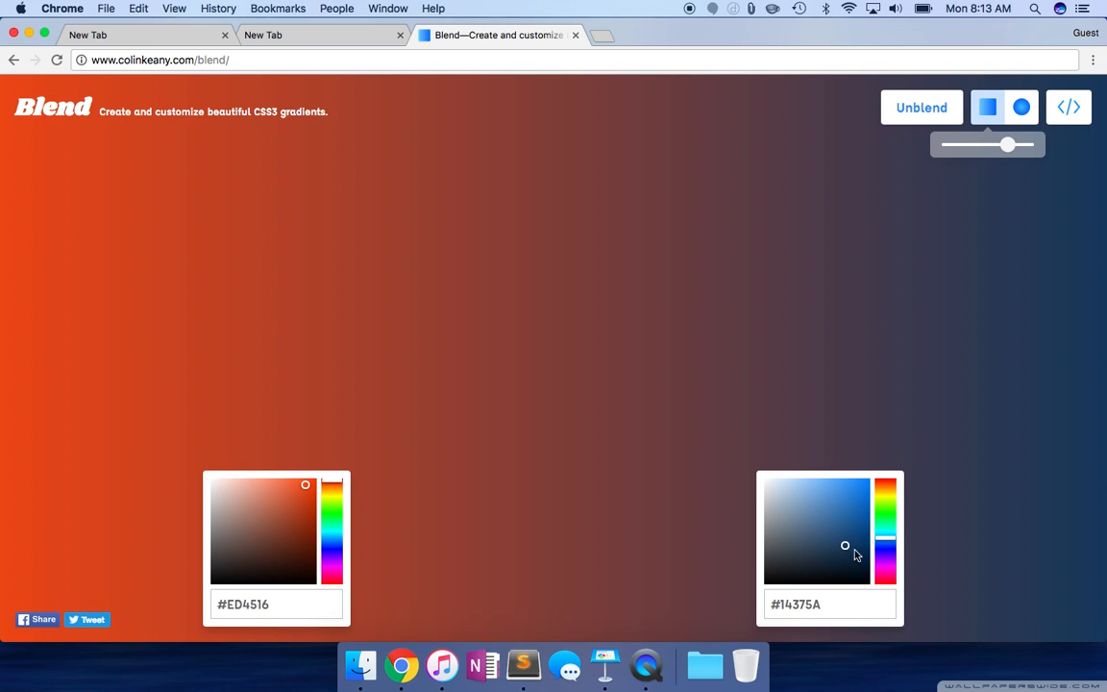
{"action": "left_click_drag", "start_coordinate": [844, 544], "coordinate": [771, 541]}
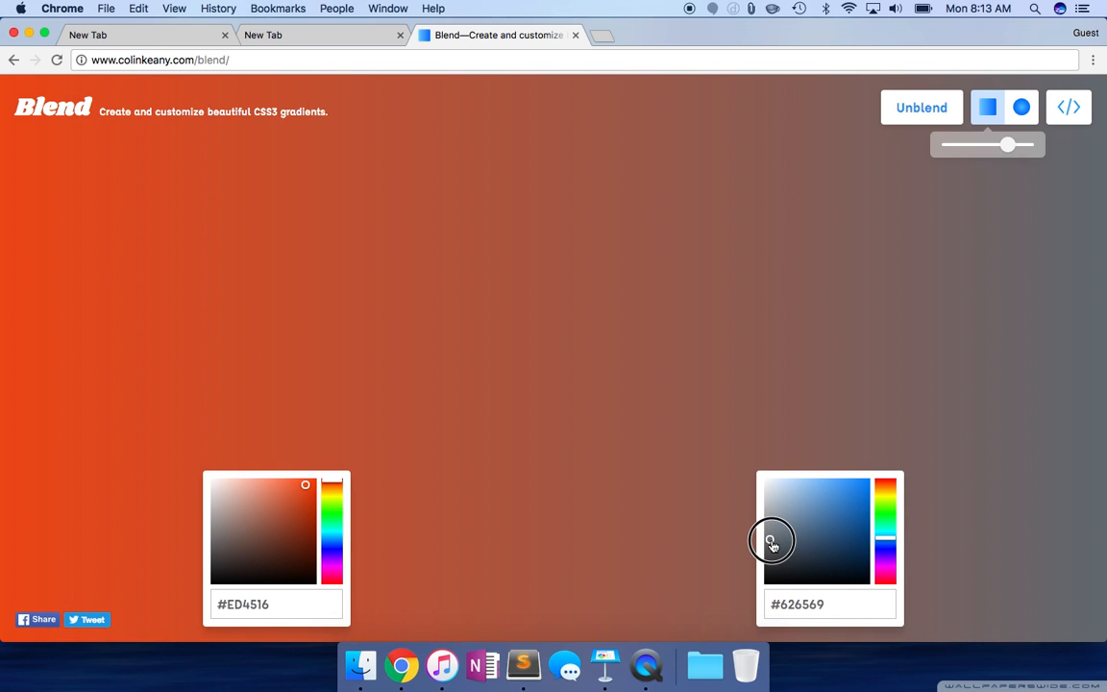
{"action": "left_click_drag", "start_coordinate": [773, 543], "coordinate": [766, 572]}
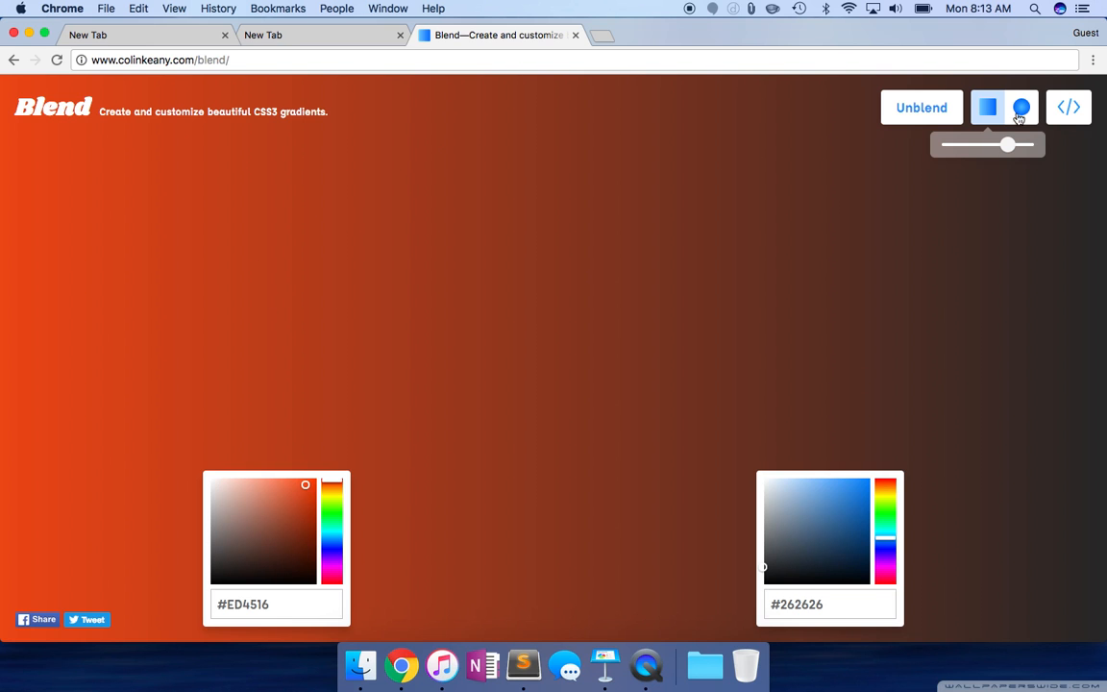
- Rotate the gradient to a diagonal with orange at the top-left
{"action": "left_click_drag", "start_coordinate": [1007, 144], "coordinate": [989, 144]}
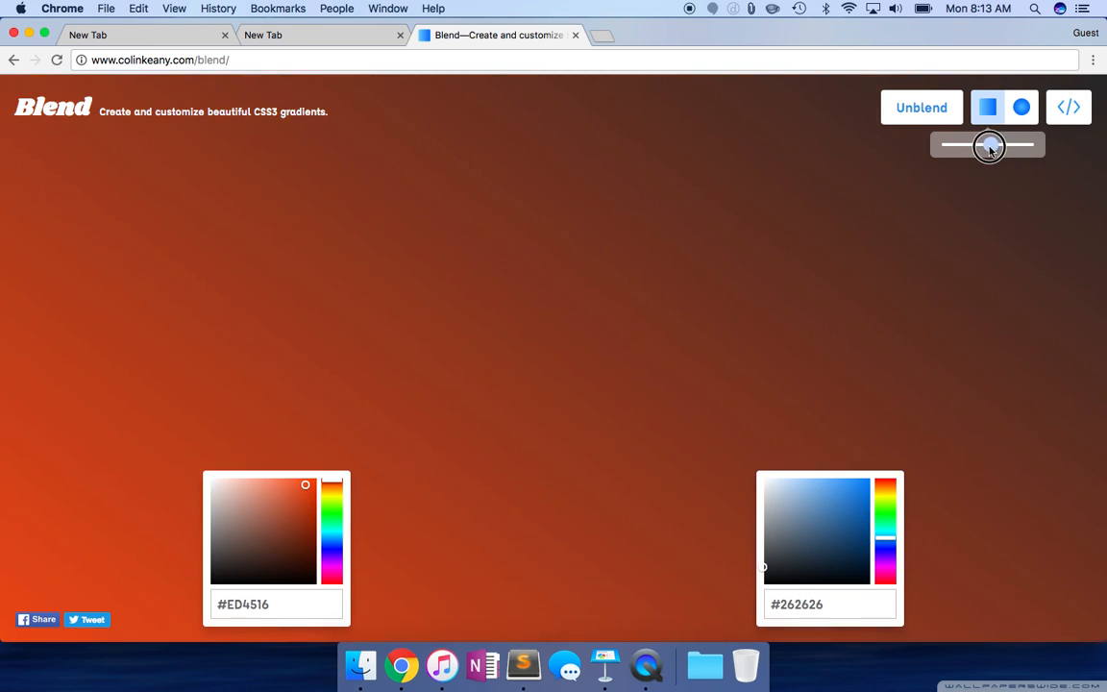
{"action": "left_click_drag", "start_coordinate": [989, 146], "coordinate": [955, 146]}
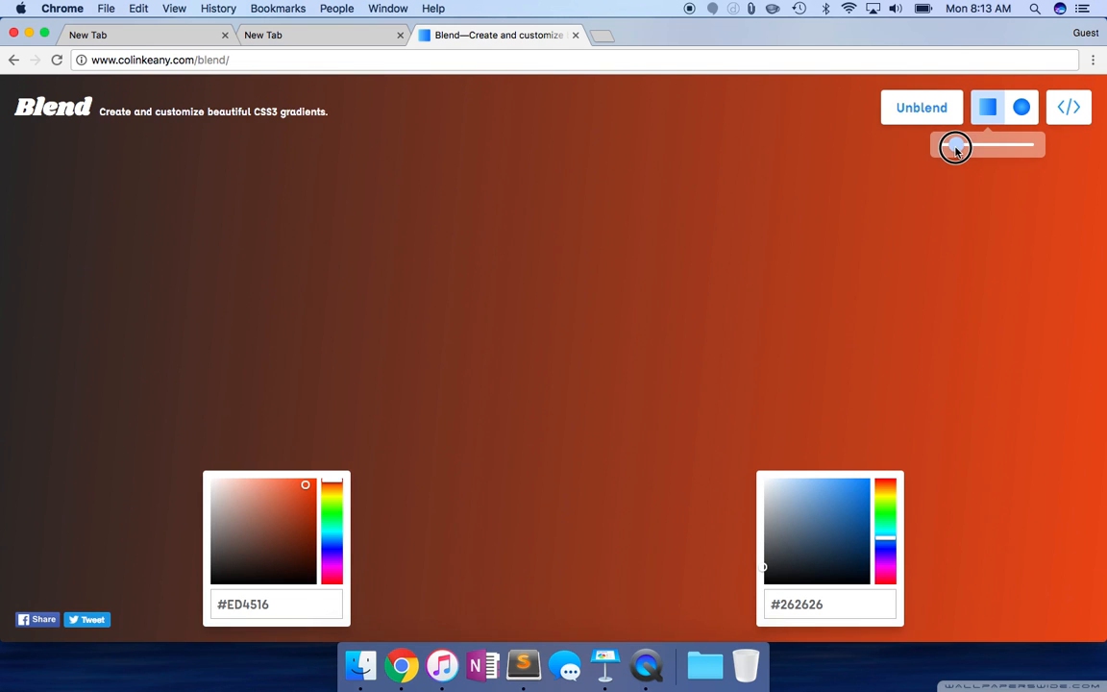
{"action": "left_click_drag", "start_coordinate": [955, 146], "coordinate": [985, 149]}
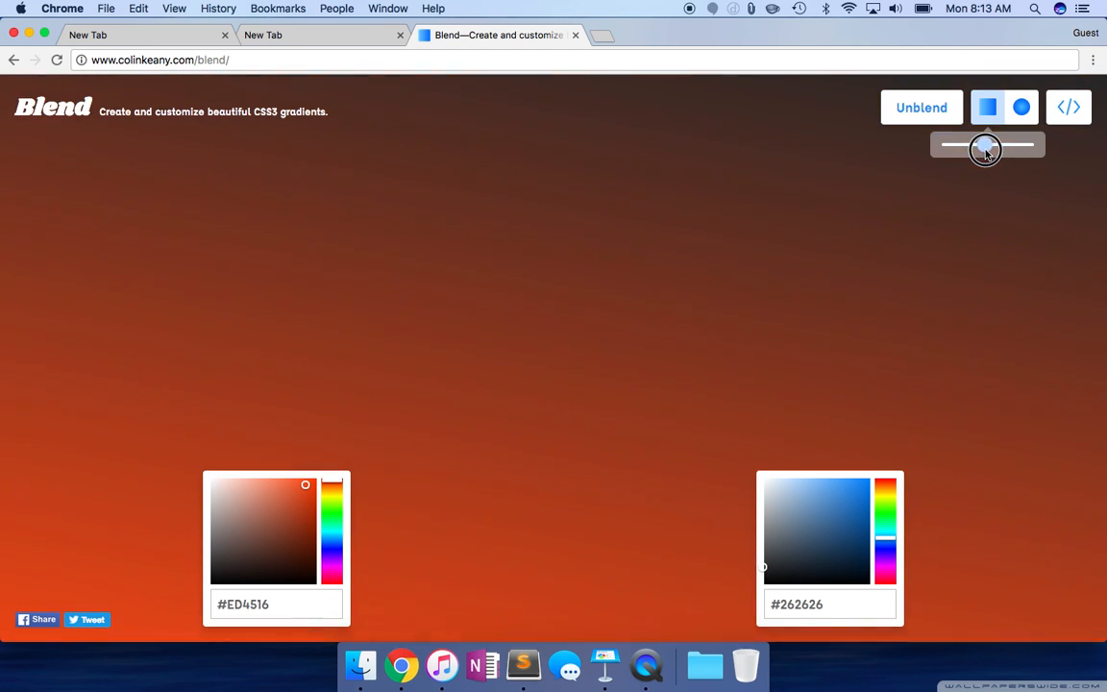
{"action": "left_click_drag", "start_coordinate": [985, 151], "coordinate": [1012, 151]}
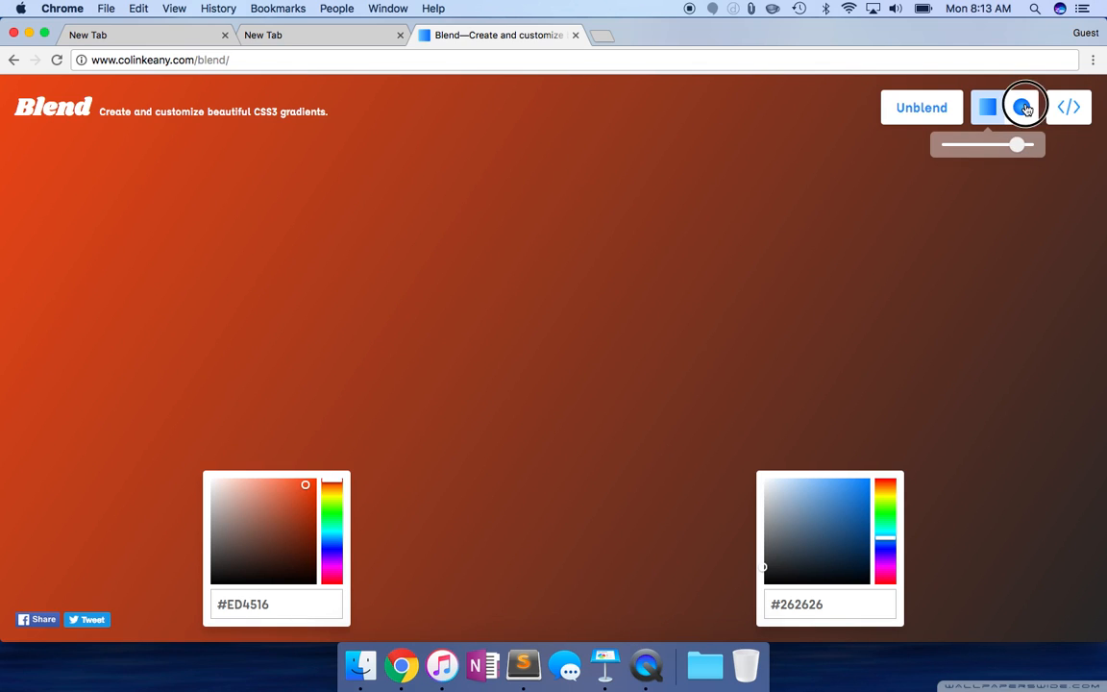
- Toggle radial then back to linear, and retune colours to coral #C76F56 and blue #4E79A4
{"action": "left_click", "coordinate": [1022, 107]}
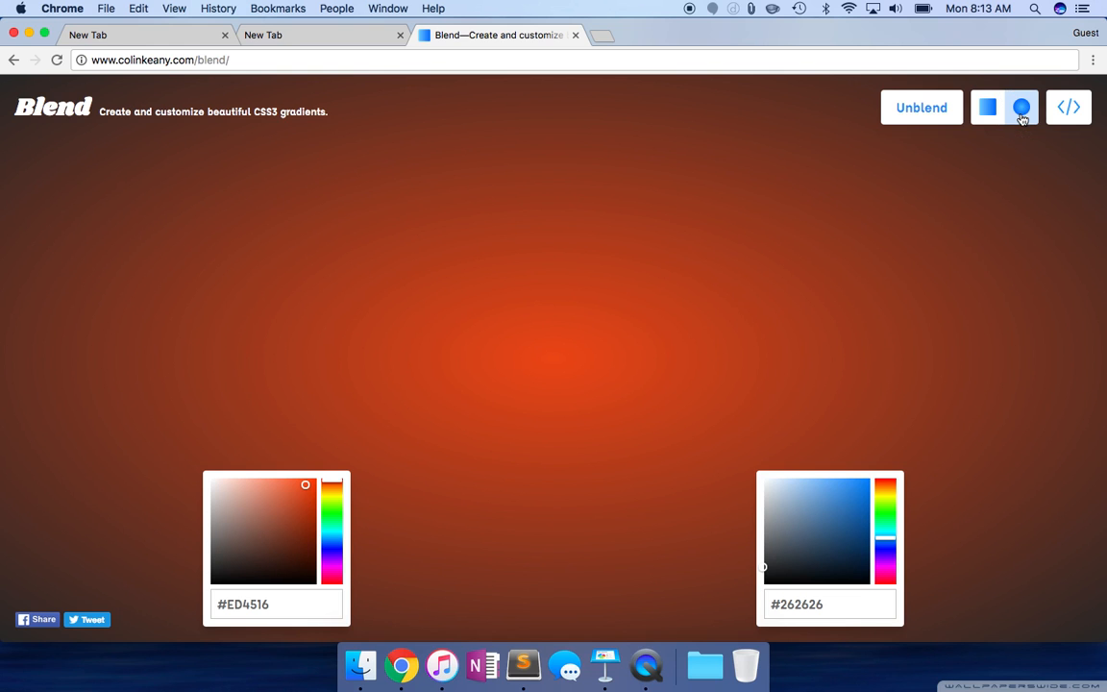
{"action": "left_click", "coordinate": [1021, 107]}
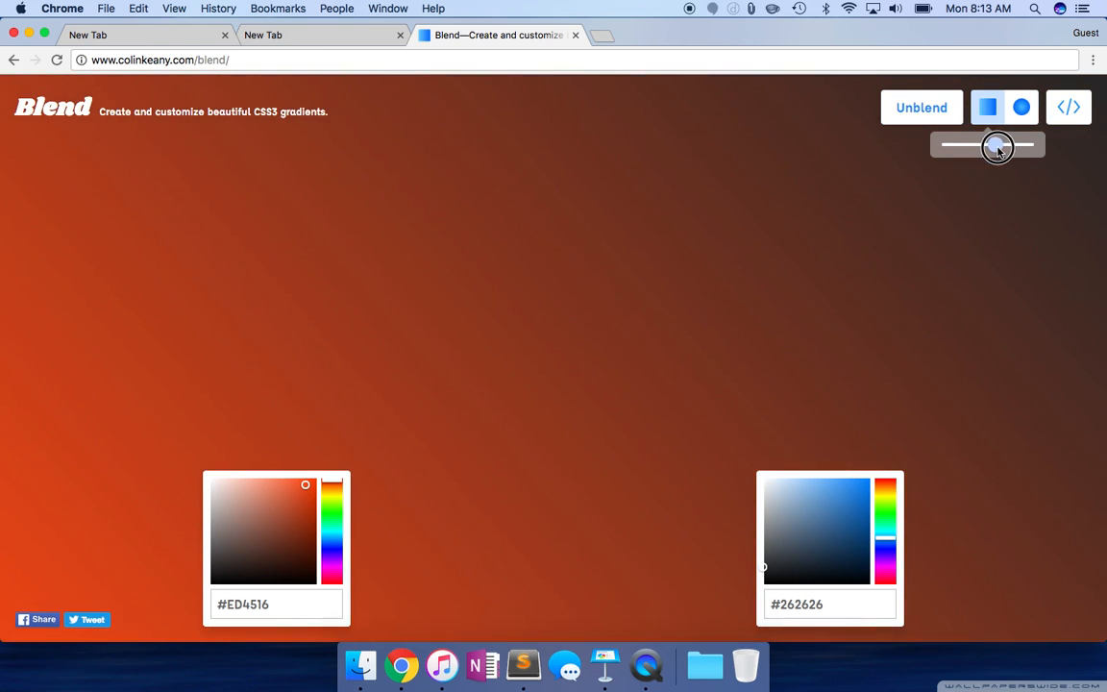
{"action": "left_click", "coordinate": [816, 524]}
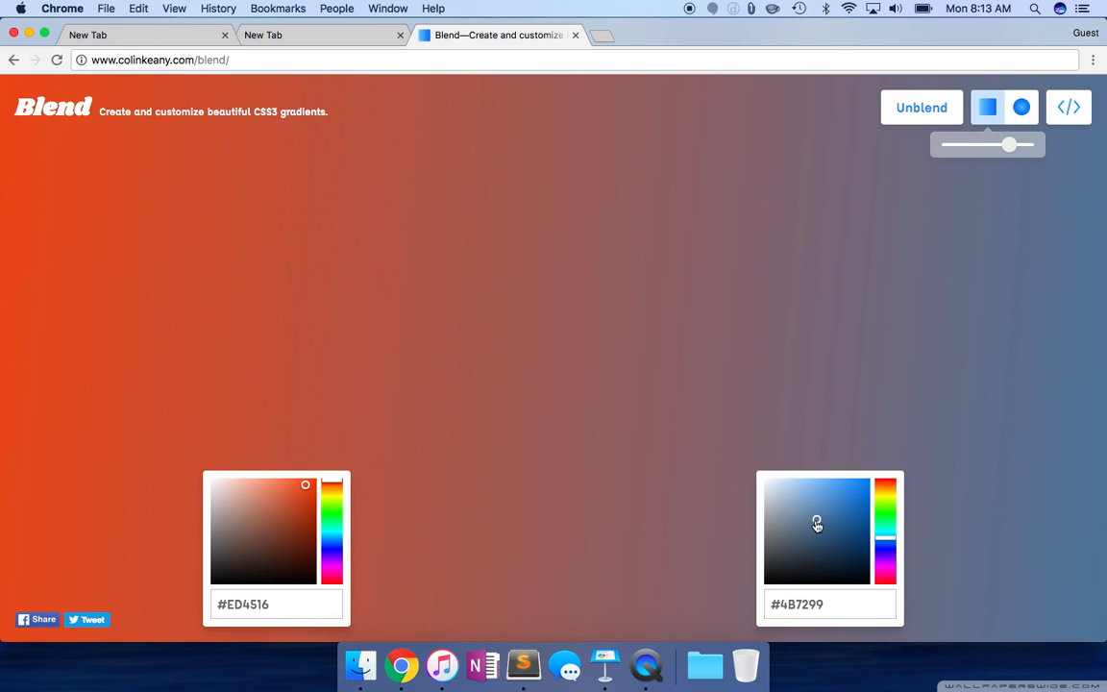
{"action": "left_click_drag", "start_coordinate": [817, 524], "coordinate": [818, 514]}
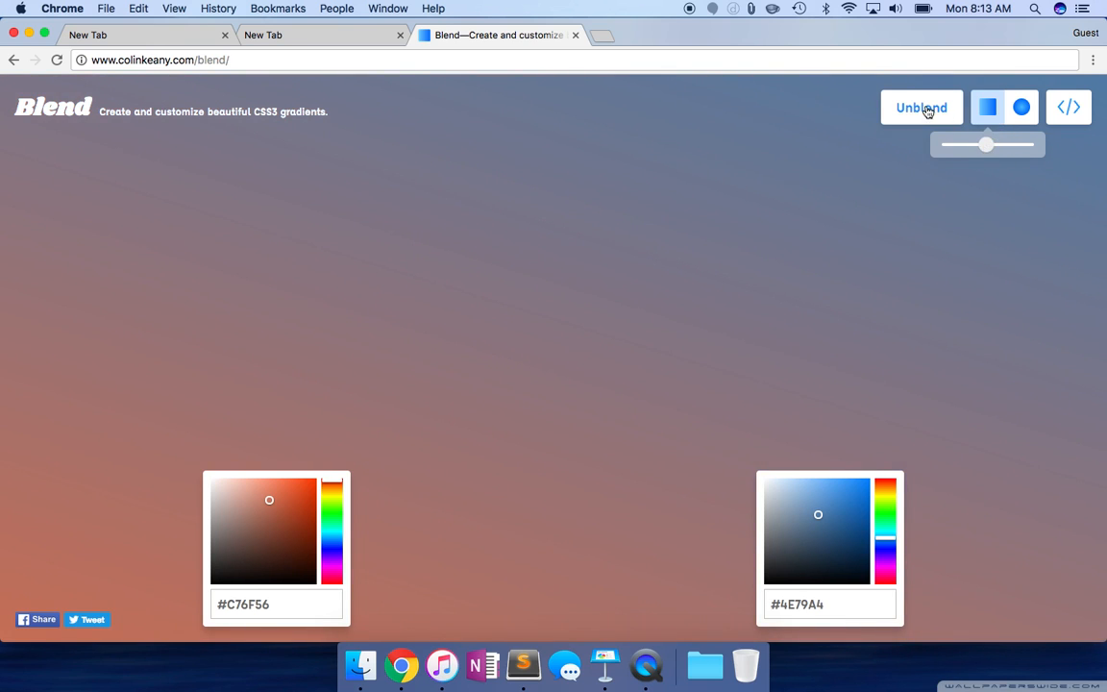
- Pick dark brown #24110B and blue #3F7CB9, then re-blend them into a linear gradient
{"action": "left_click", "coordinate": [921, 107]}
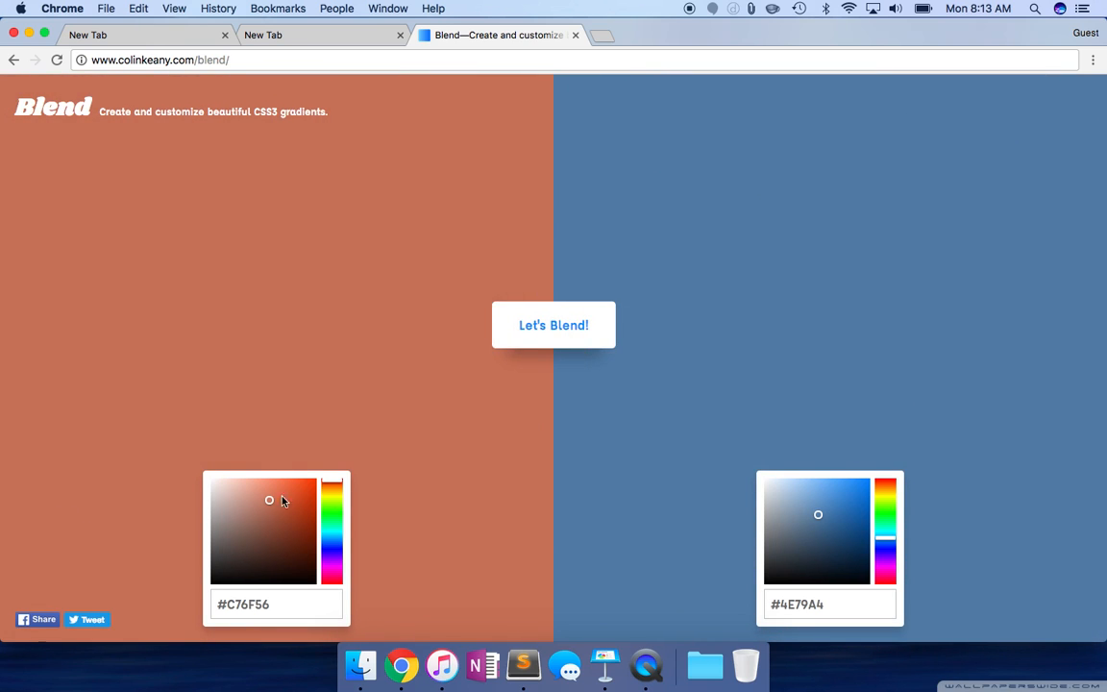
{"action": "left_click_drag", "start_coordinate": [269, 500], "coordinate": [223, 504]}
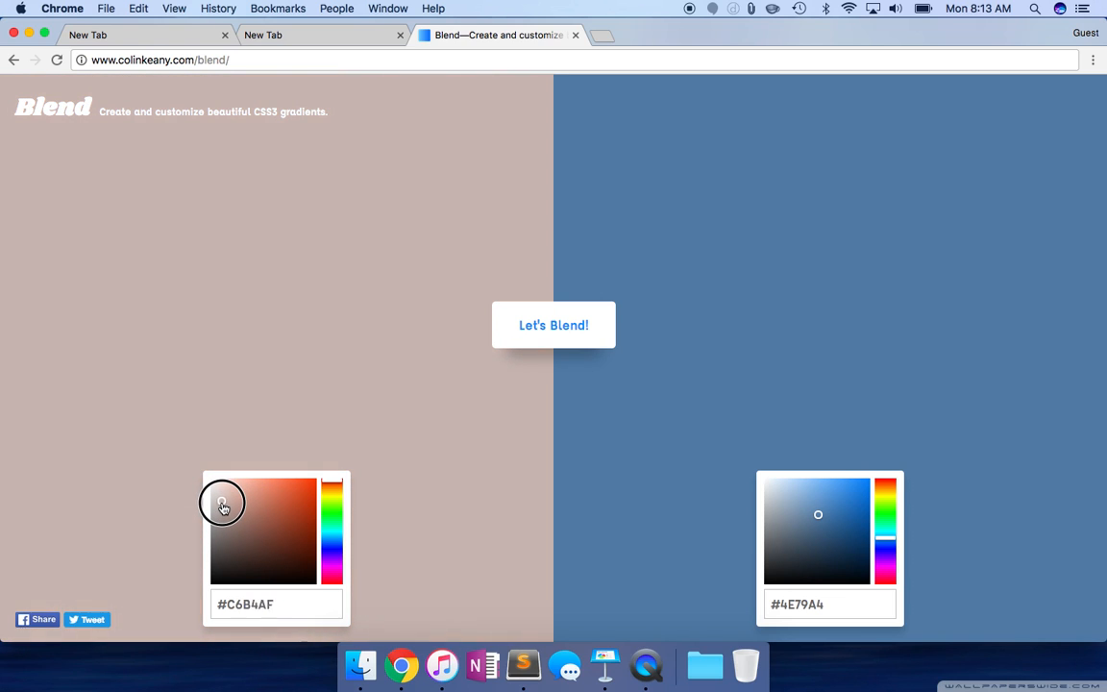
{"action": "left_click_drag", "start_coordinate": [221, 505], "coordinate": [276, 567]}
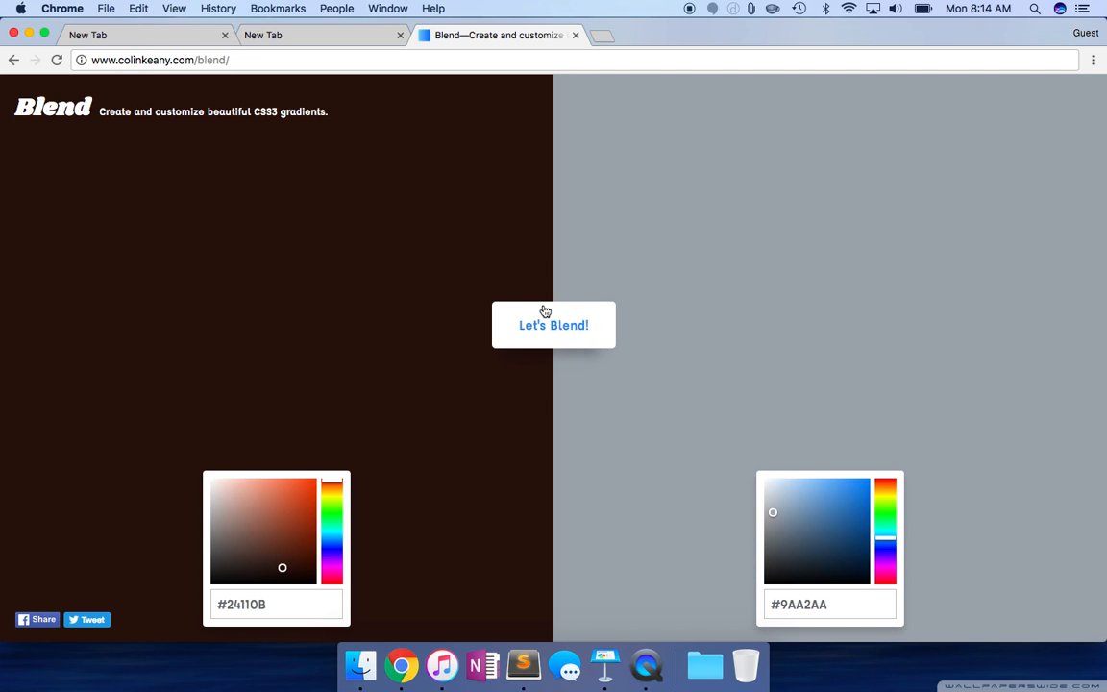
{"action": "left_click", "coordinate": [553, 325]}
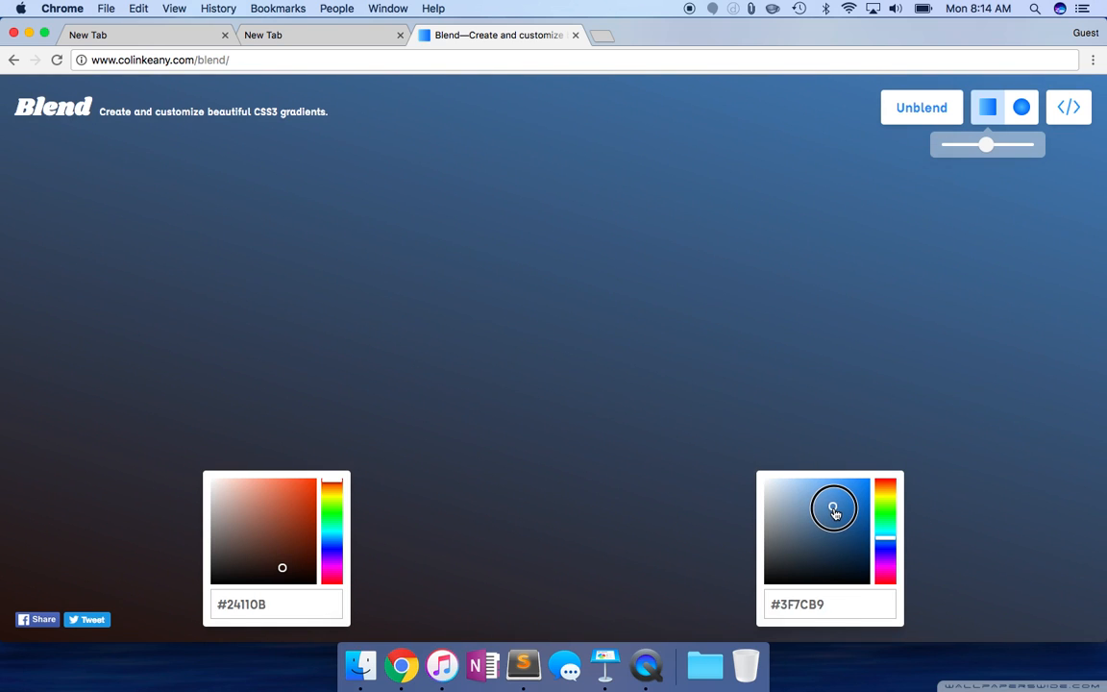
{"action": "mouse_move", "coordinate": [1076, 143]}
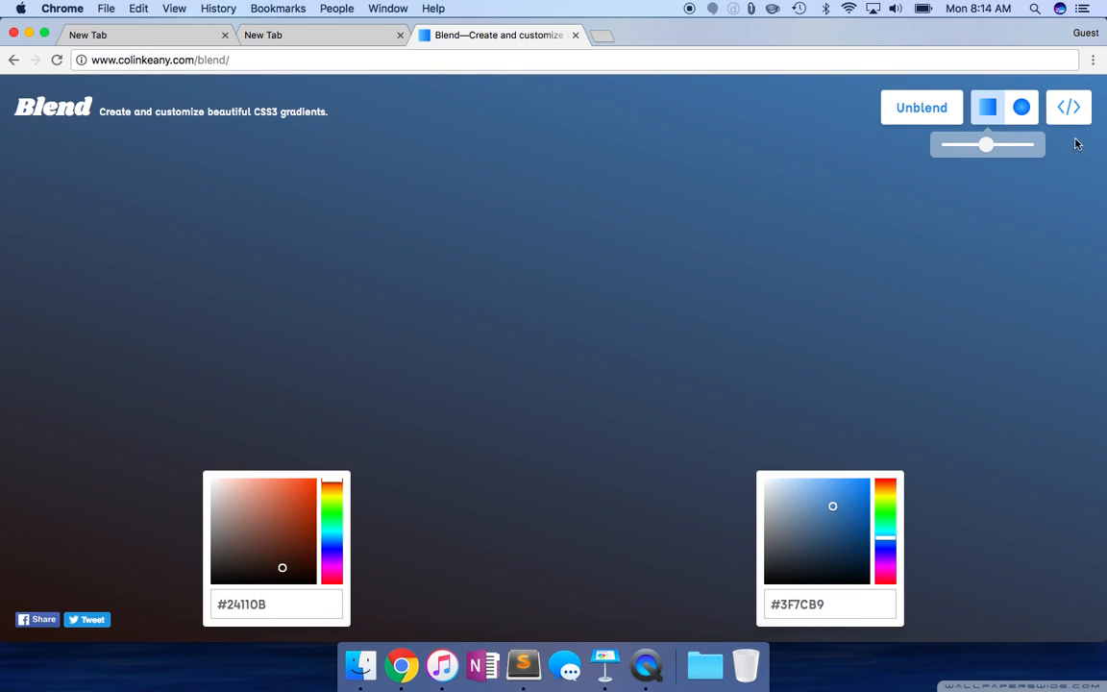
- Show the gradient's CSS code, select the -webkit- background line, then hide Chrome
{"action": "left_click", "coordinate": [1068, 106]}
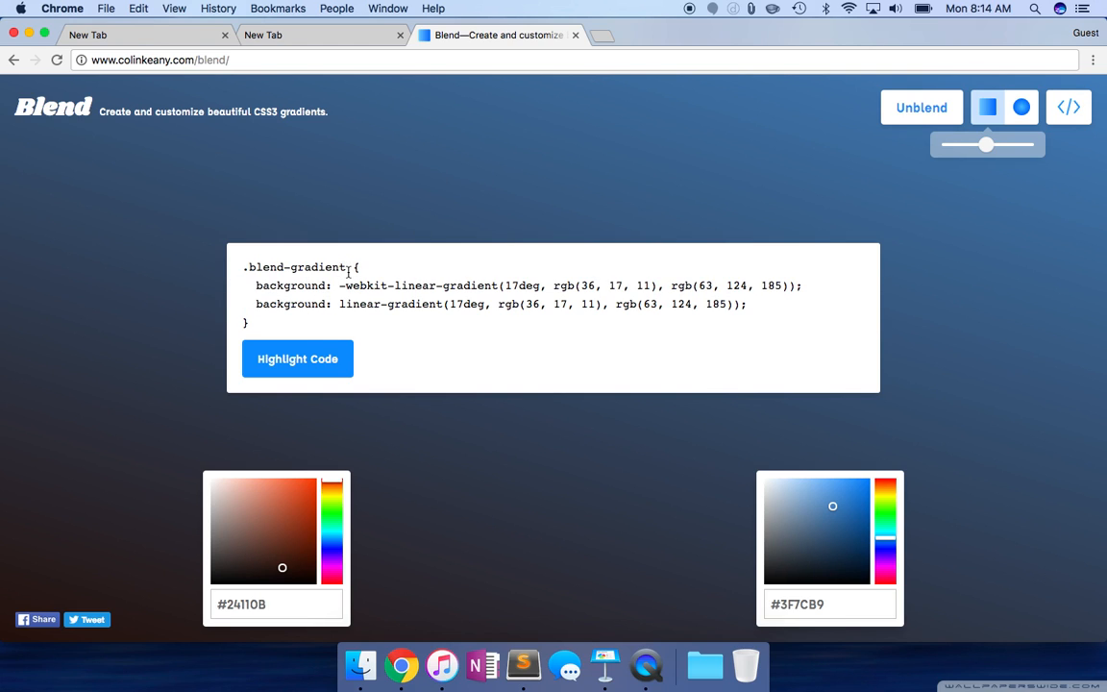
{"action": "double_click", "coordinate": [295, 267]}
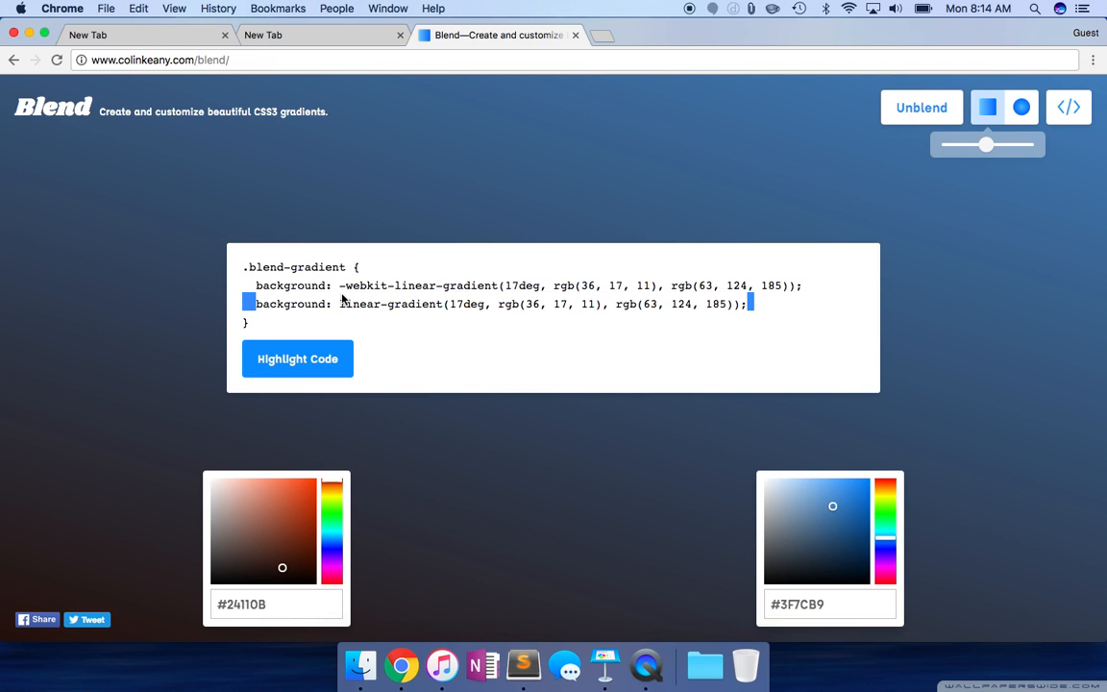
{"action": "left_click", "coordinate": [790, 288]}
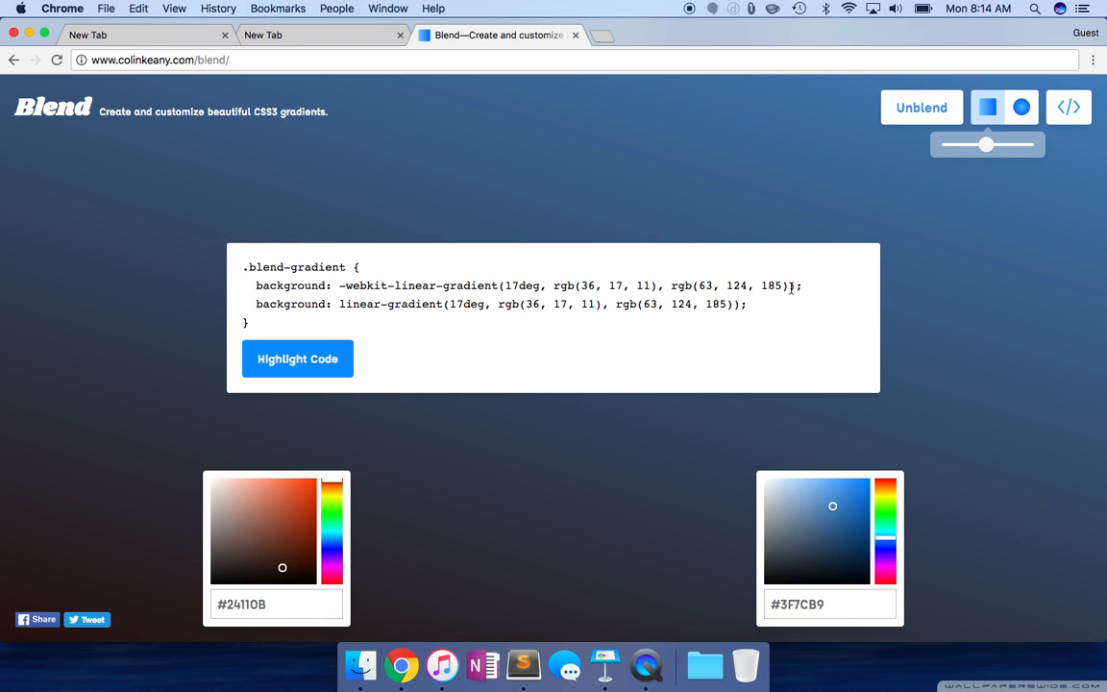
{"action": "triple_click", "coordinate": [562, 285]}
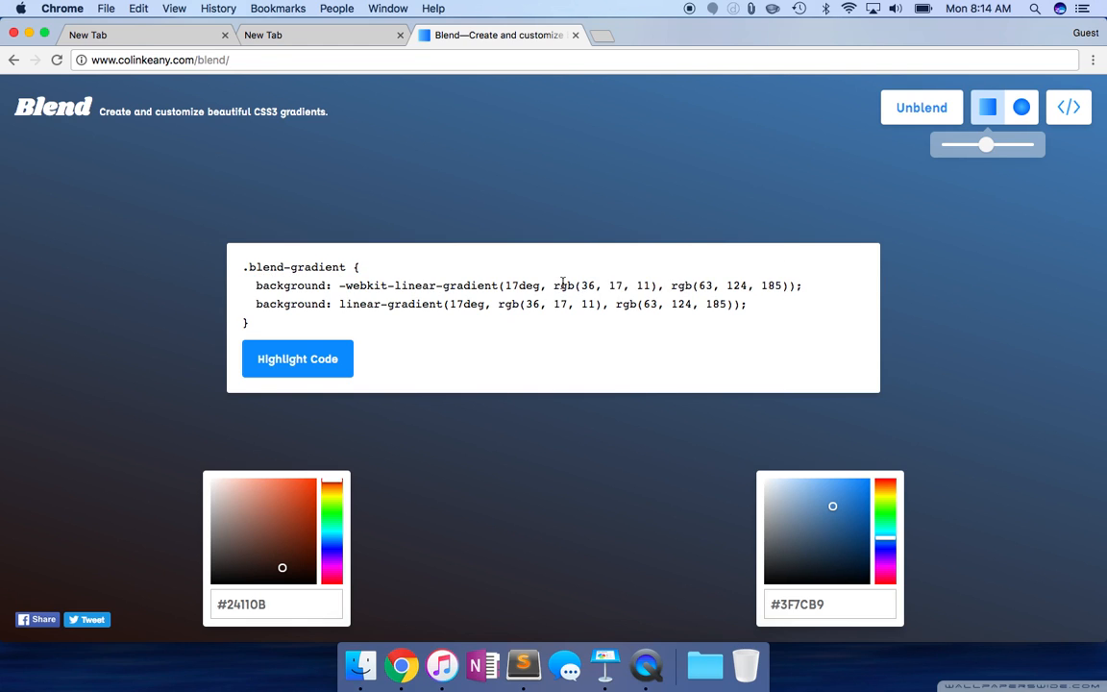
{"action": "left_click", "coordinate": [297, 358]}
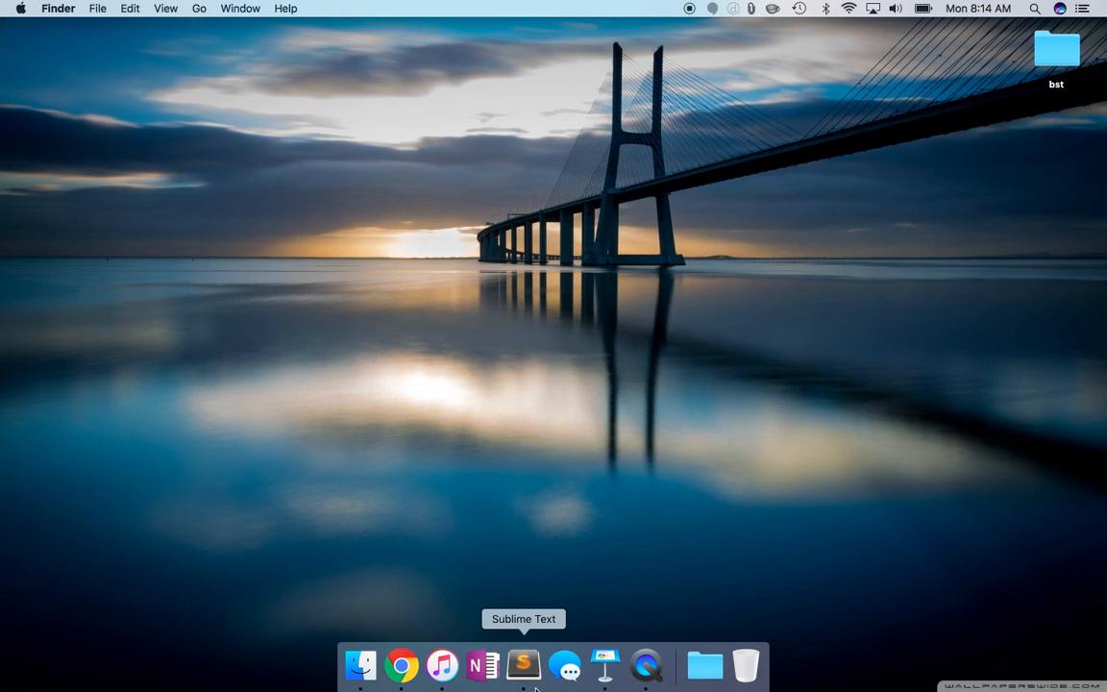
- Launch Sublime Text, write <body></body> in a new file, and start saving it
{"action": "left_click", "coordinate": [522, 665]}
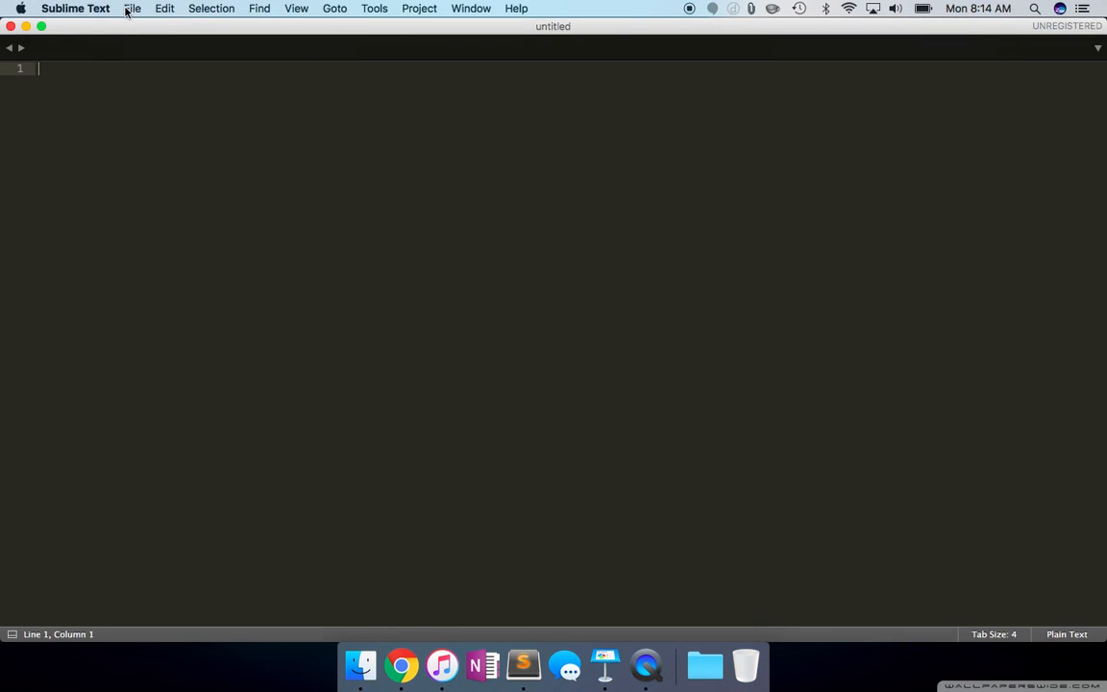
{"action": "left_click", "coordinate": [133, 7]}
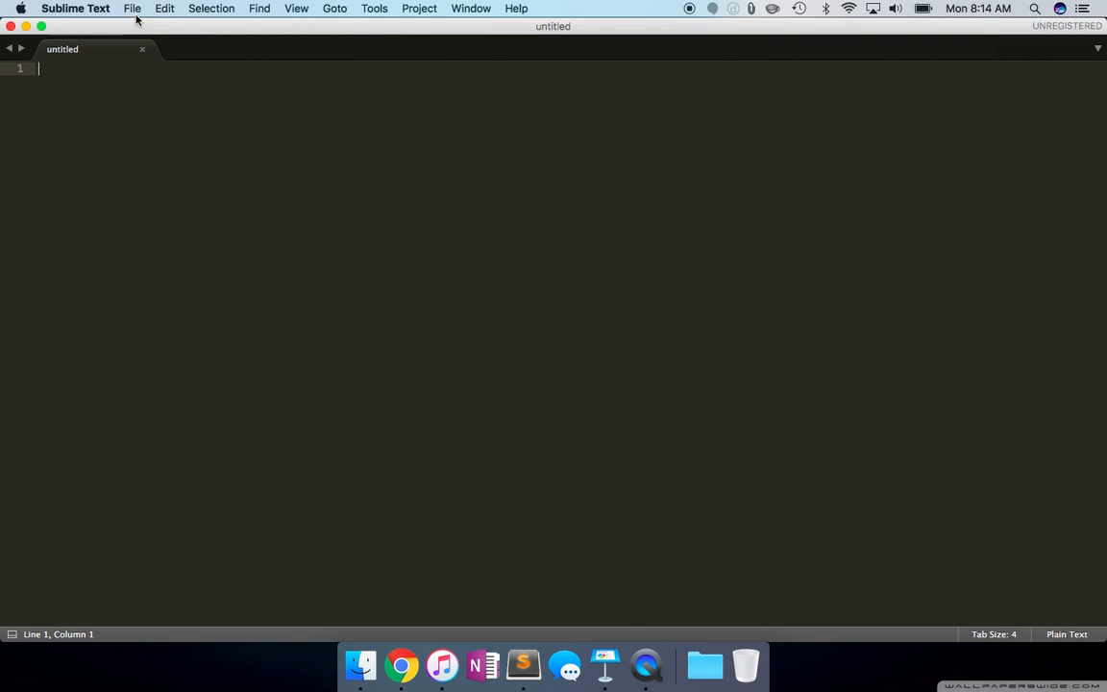
{"action": "mouse_move", "coordinate": [155, 119]}
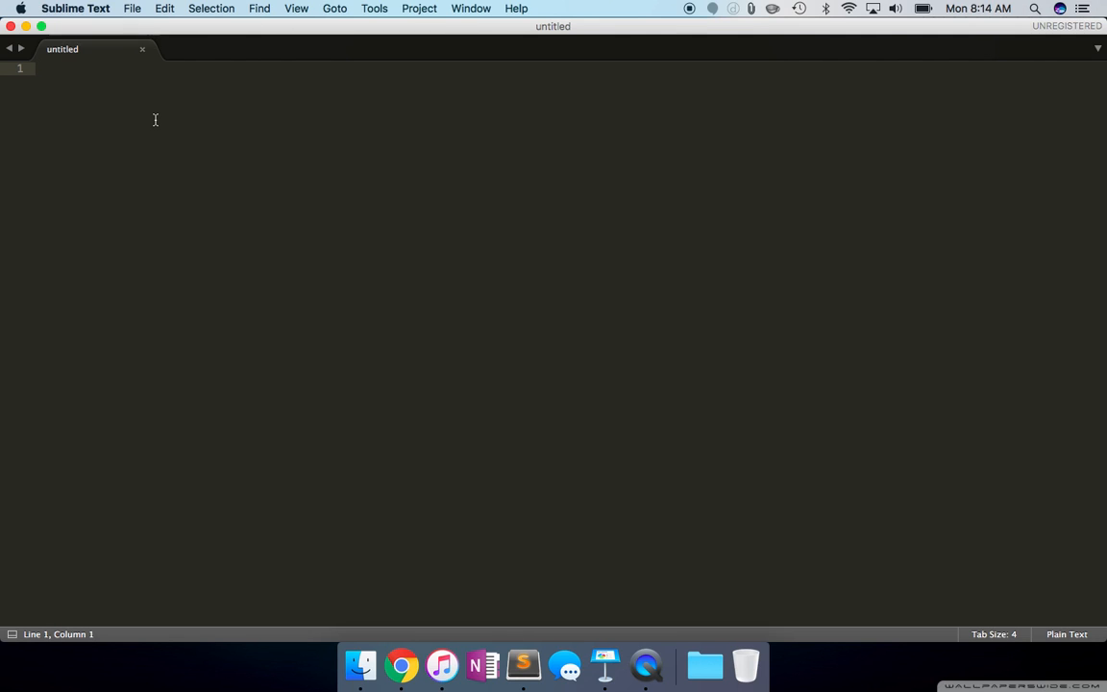
{"action": "type", "text": "<v"}
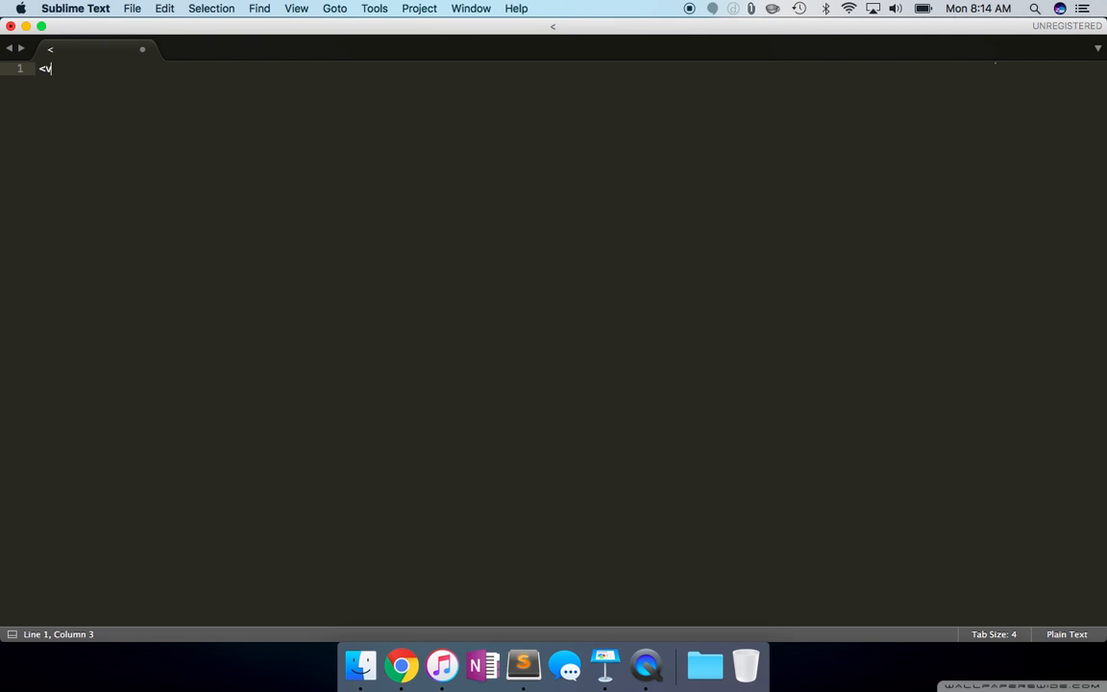
{"action": "type", "text": "body"}
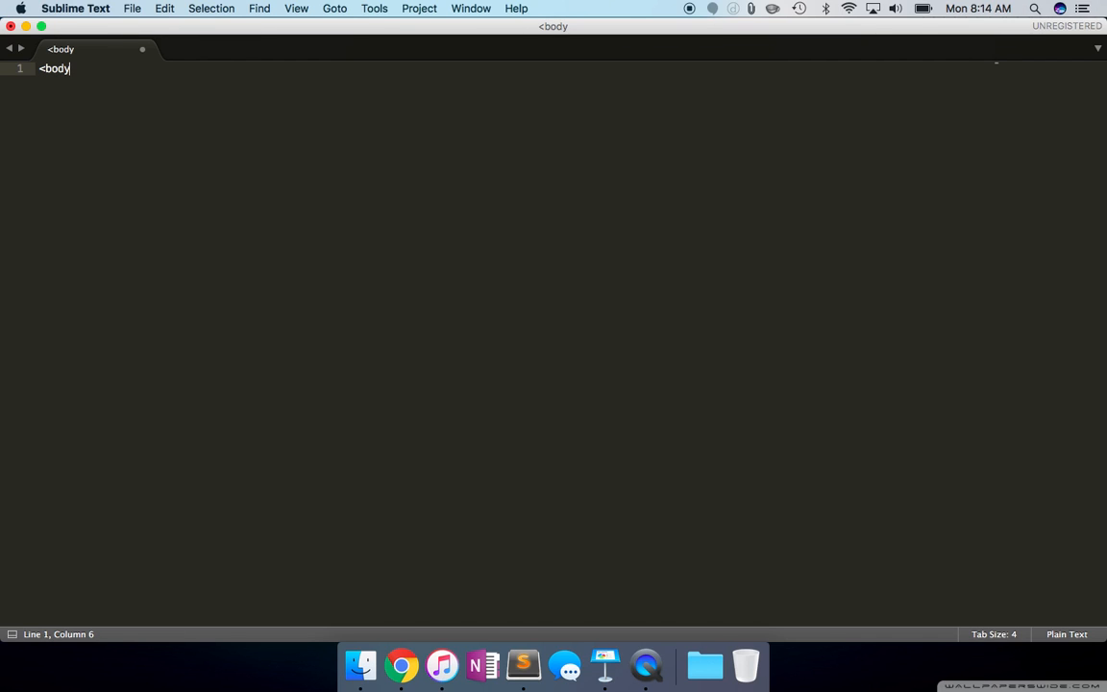
{"action": "type", "text": "></b"}
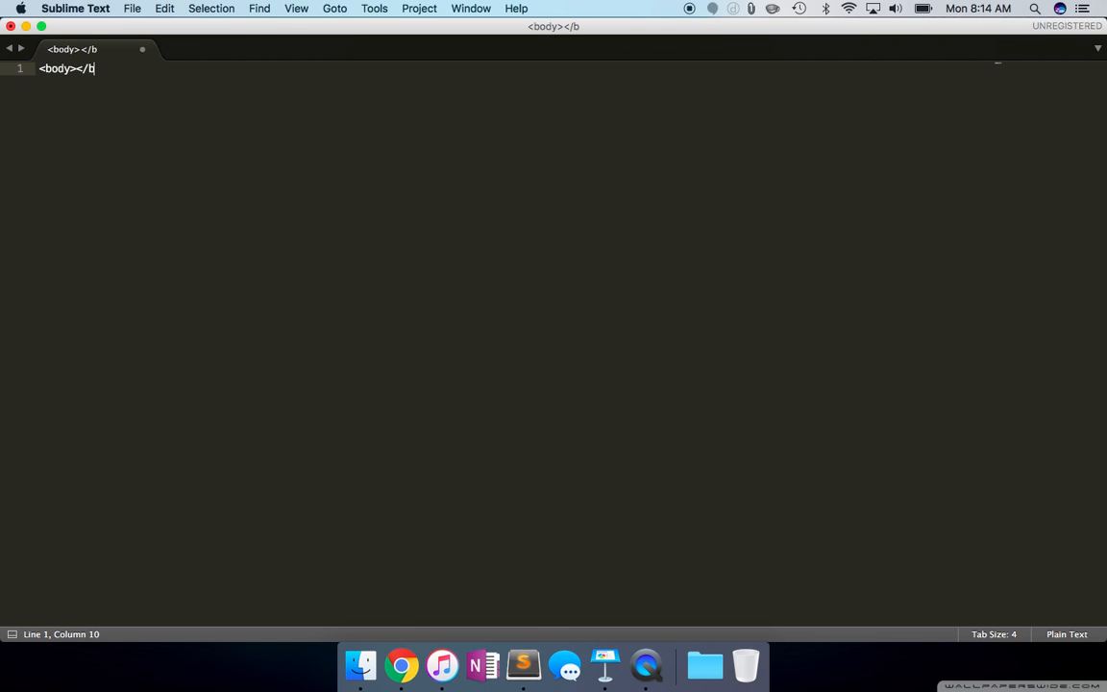
{"action": "type", "text": "ody"}
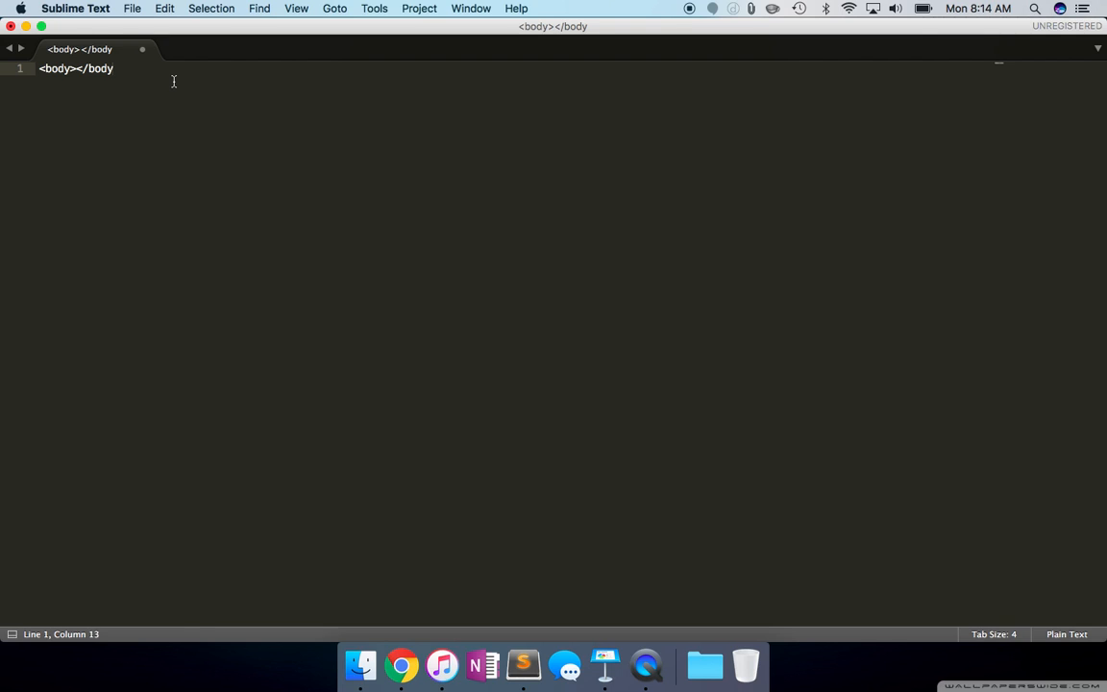
{"action": "key", "text": "cmd+s"}
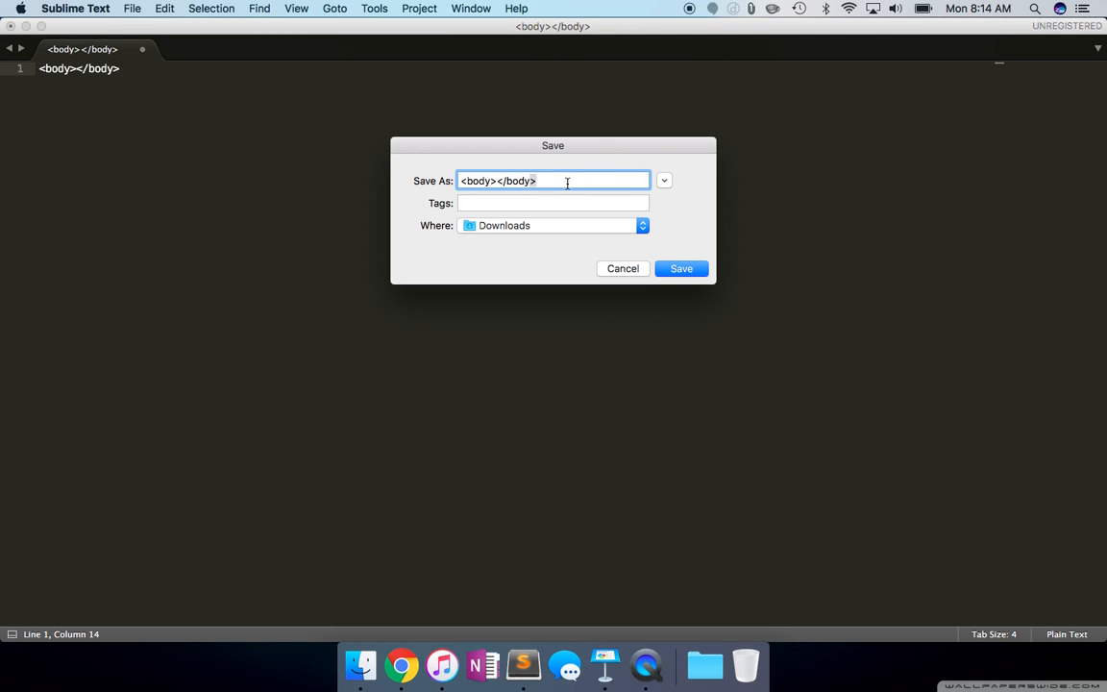
- Save the file as test.html in the iCloud Desktop folder
{"action": "type", "text": "test."}
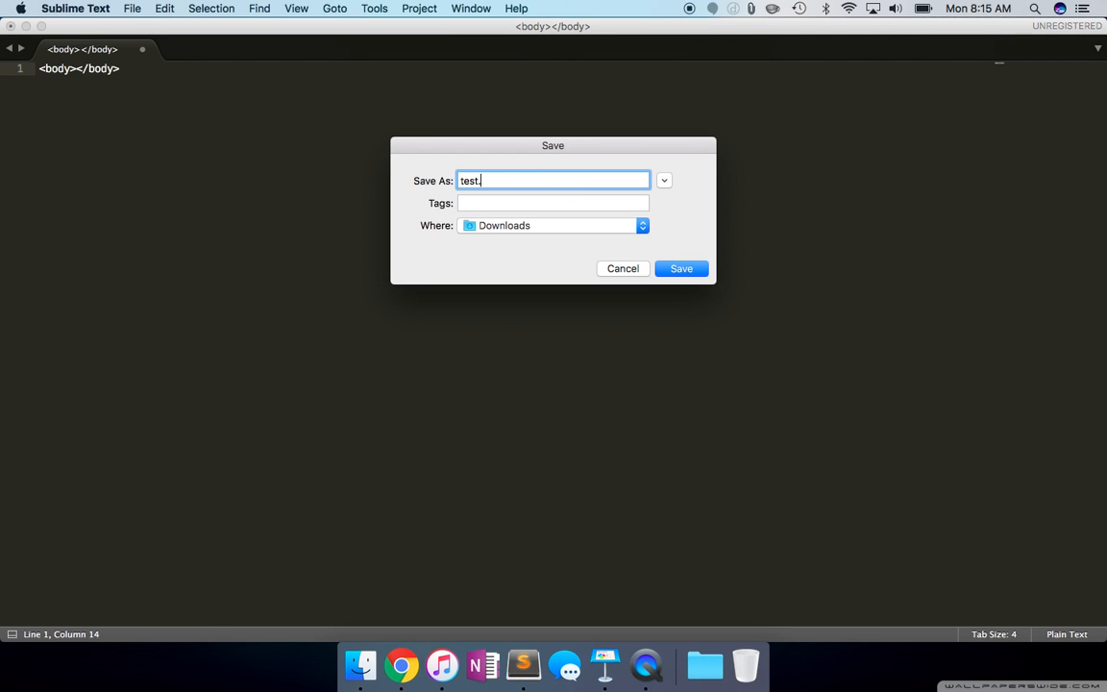
{"action": "left_click", "coordinate": [642, 225]}
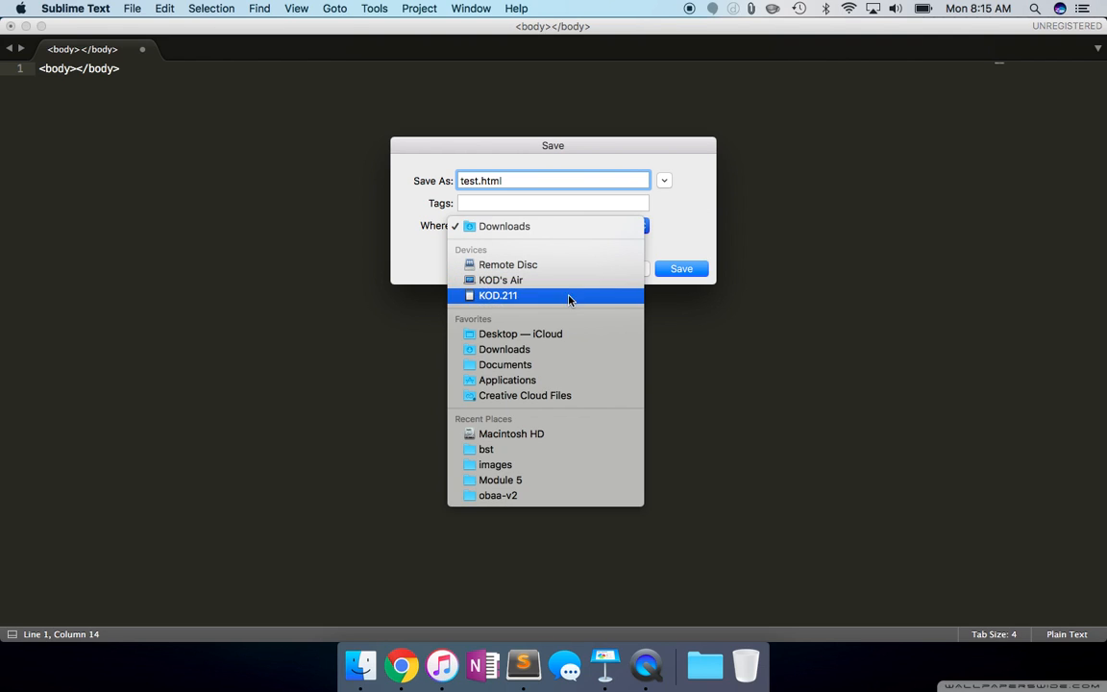
{"action": "left_click", "coordinate": [519, 333]}
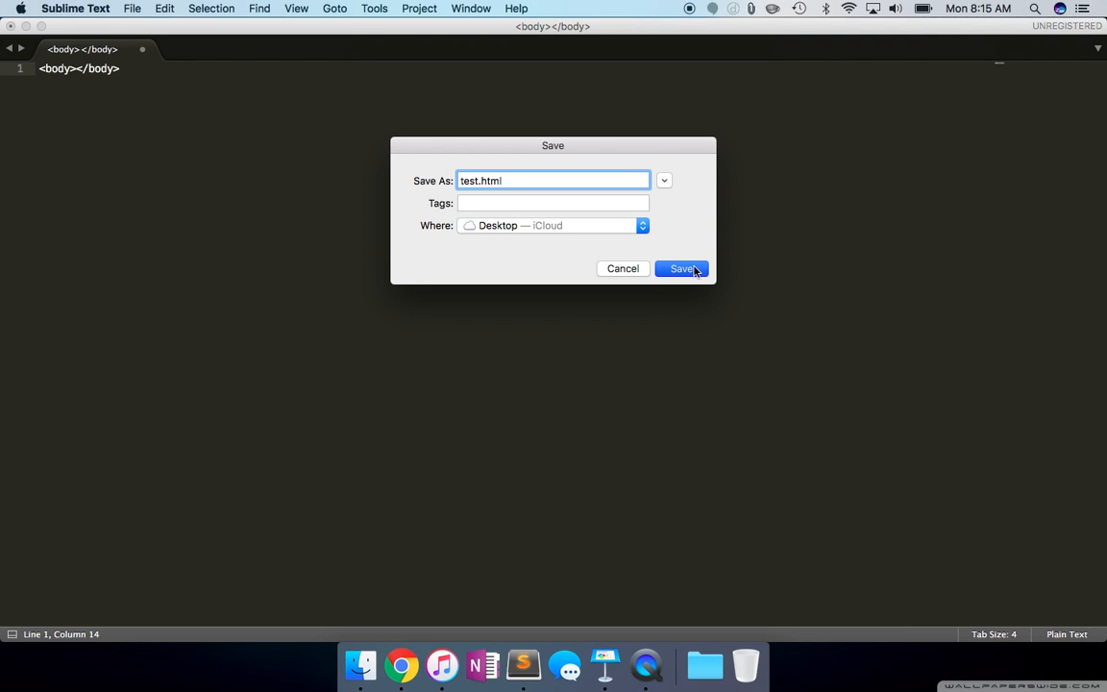
{"action": "left_click", "coordinate": [682, 268]}
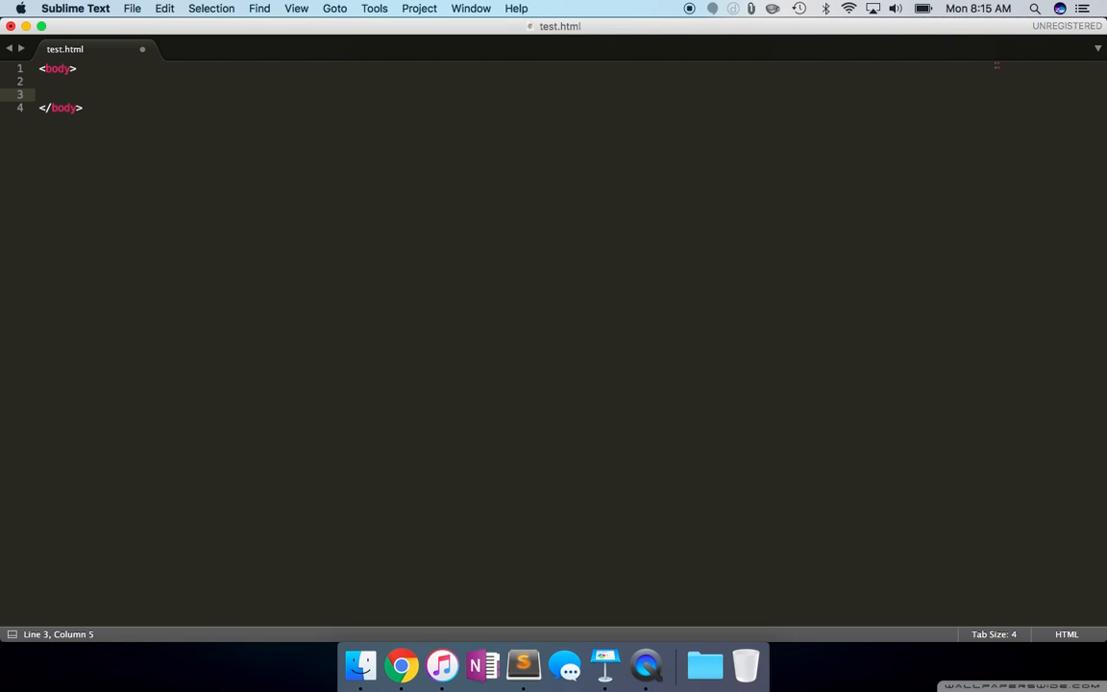
- Add a 'TEST DIV' div styled height: 80vh and save test.html
{"action": "type", "text": "<div>"}
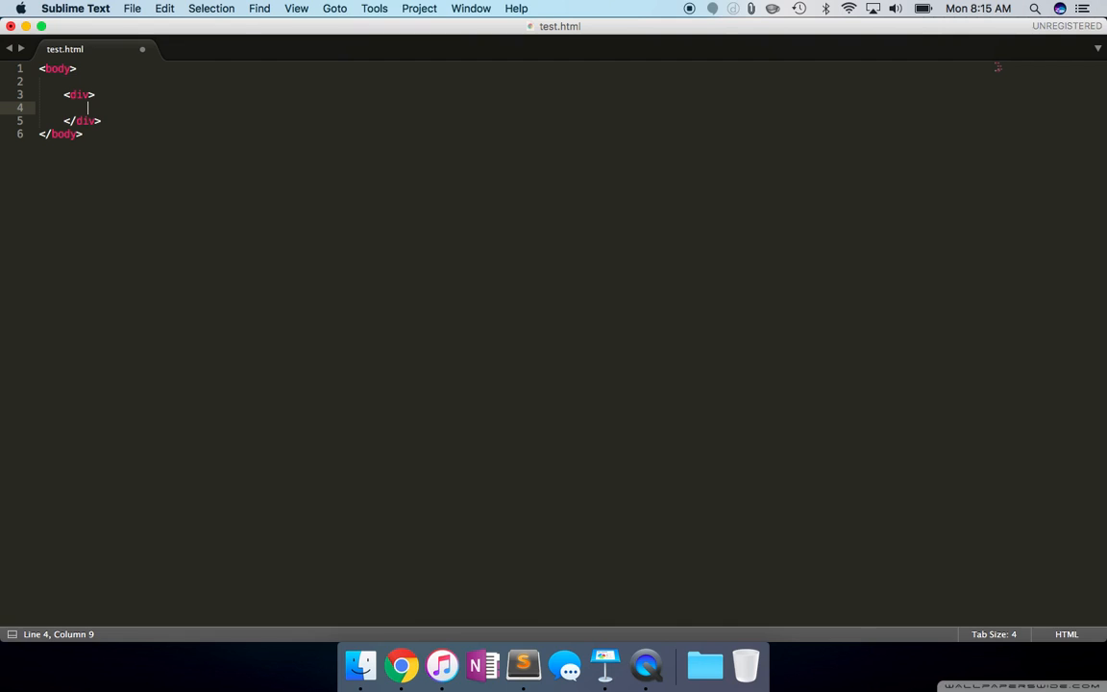
{"action": "type", "text": "TEST"}
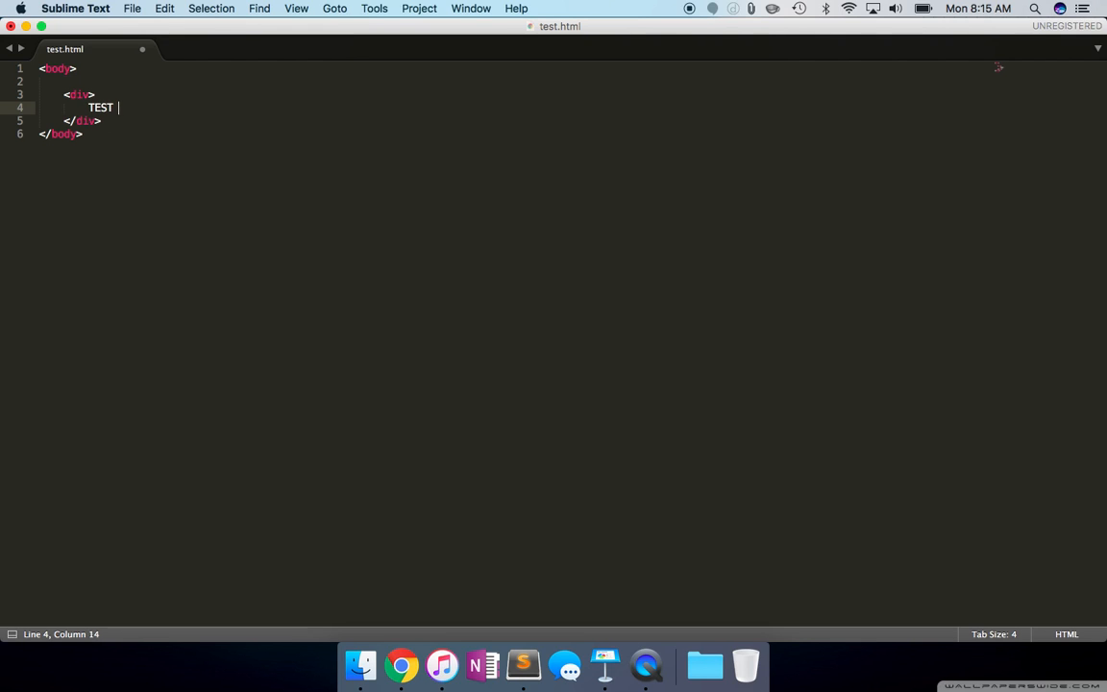
{"action": "type", "text": "DIV"}
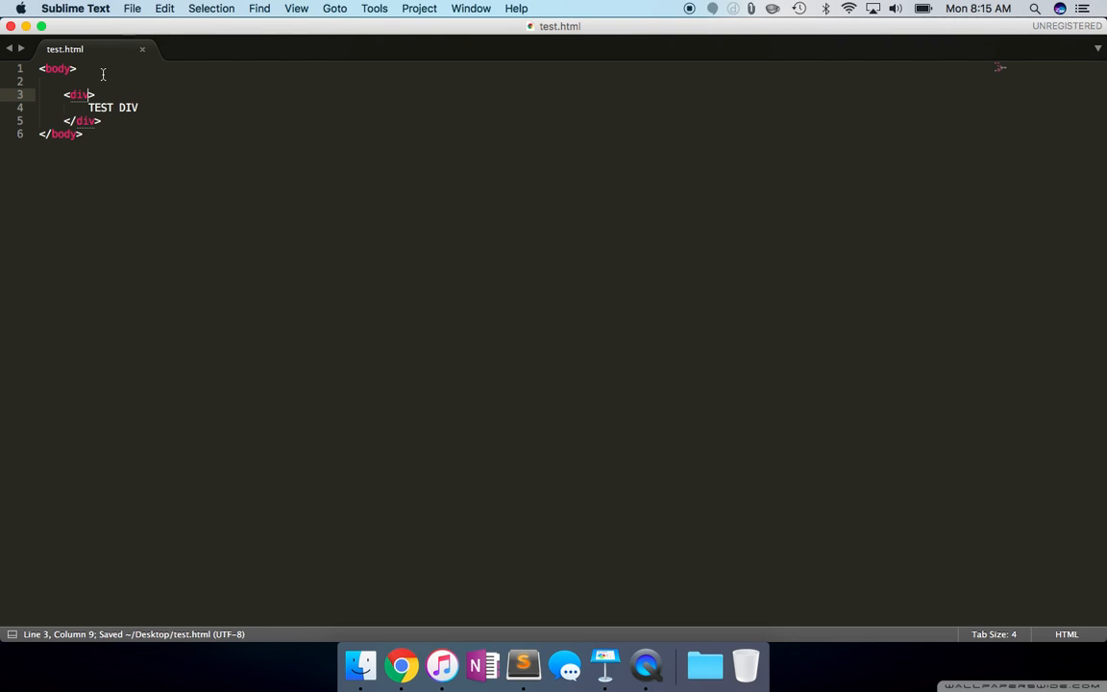
{"action": "type", "text": "style=\"\""}
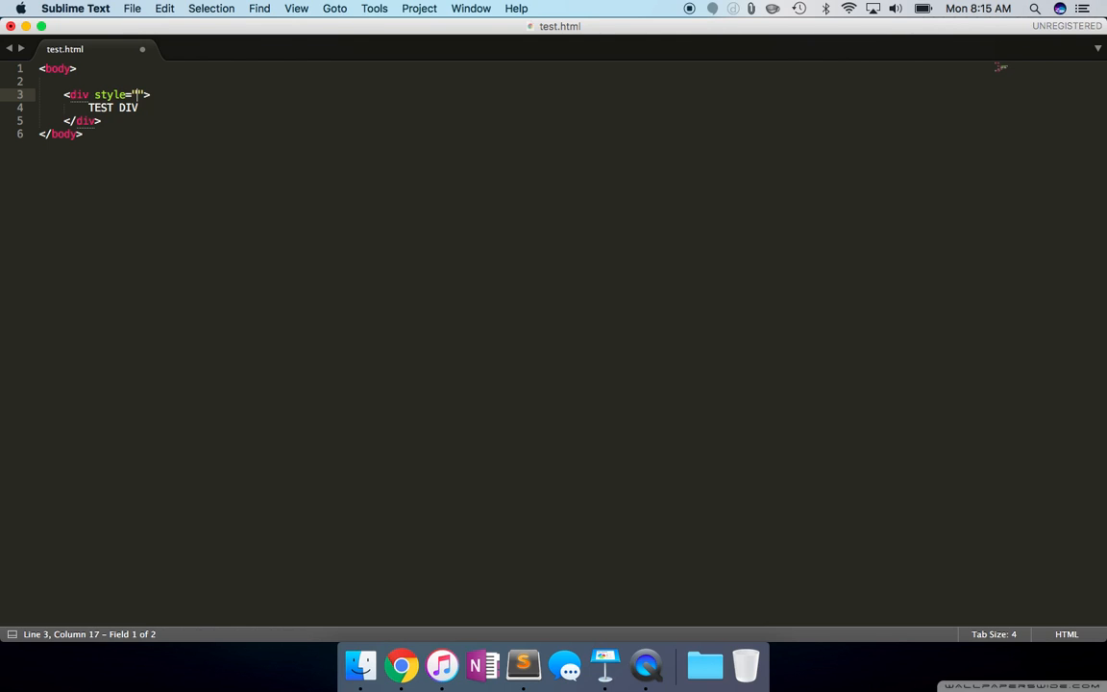
{"action": "type", "text": "height:"}
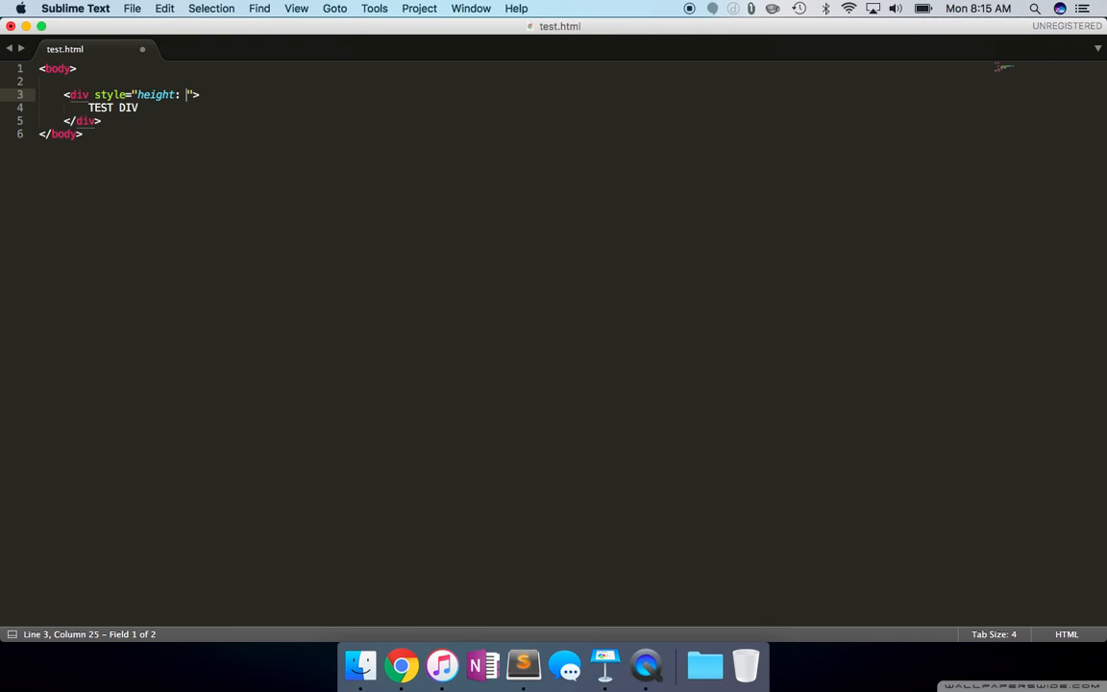
{"action": "type", "text": "80vh"}
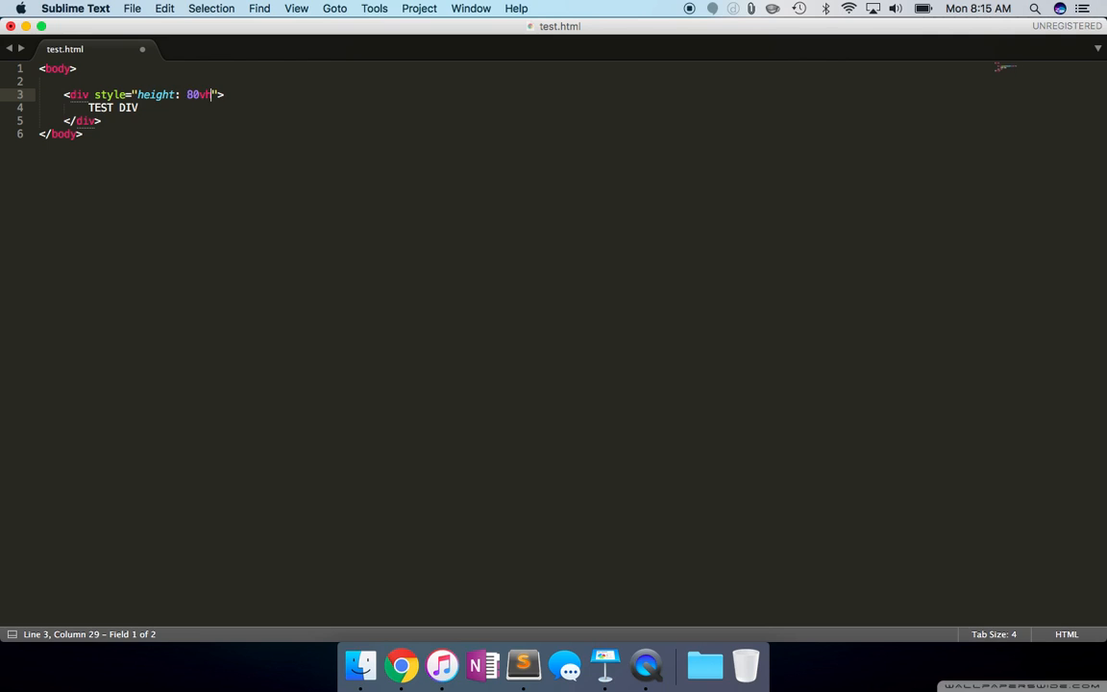
{"action": "type", "text": "h"}
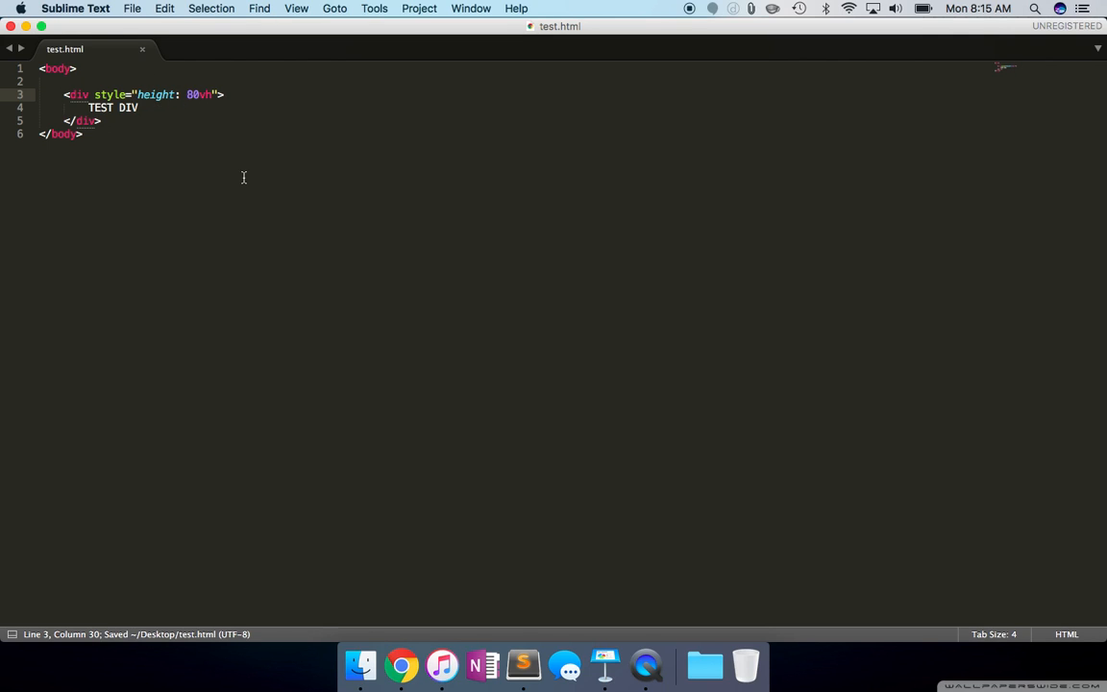
{"action": "mouse_move", "coordinate": [581, 193]}
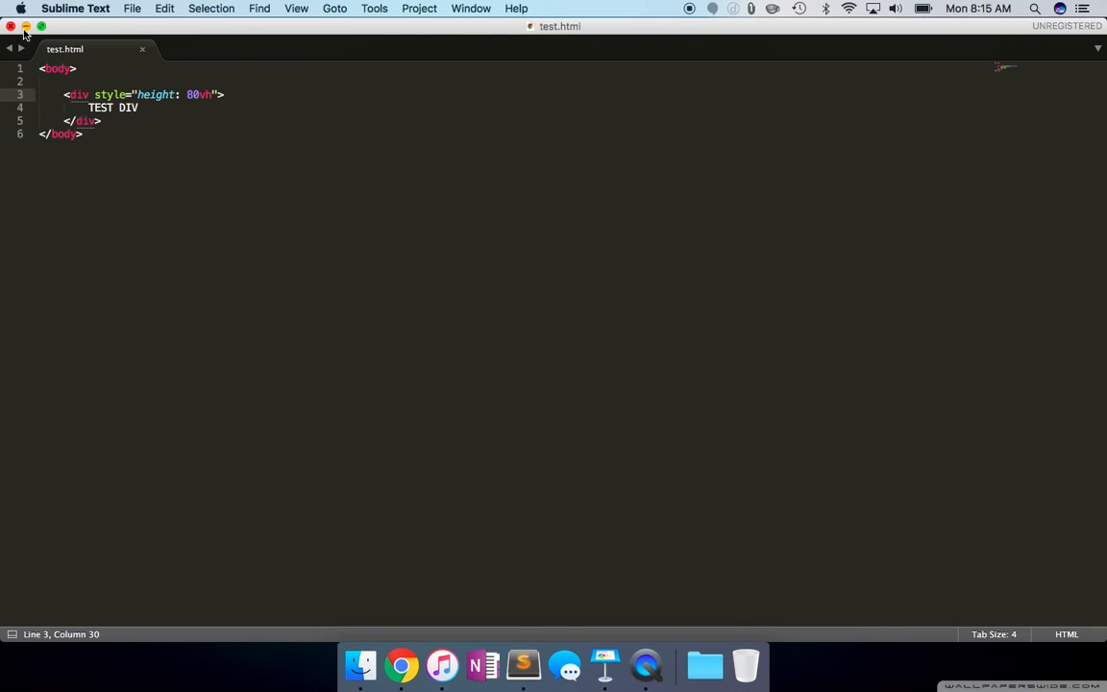
{"action": "left_click", "coordinate": [11, 25]}
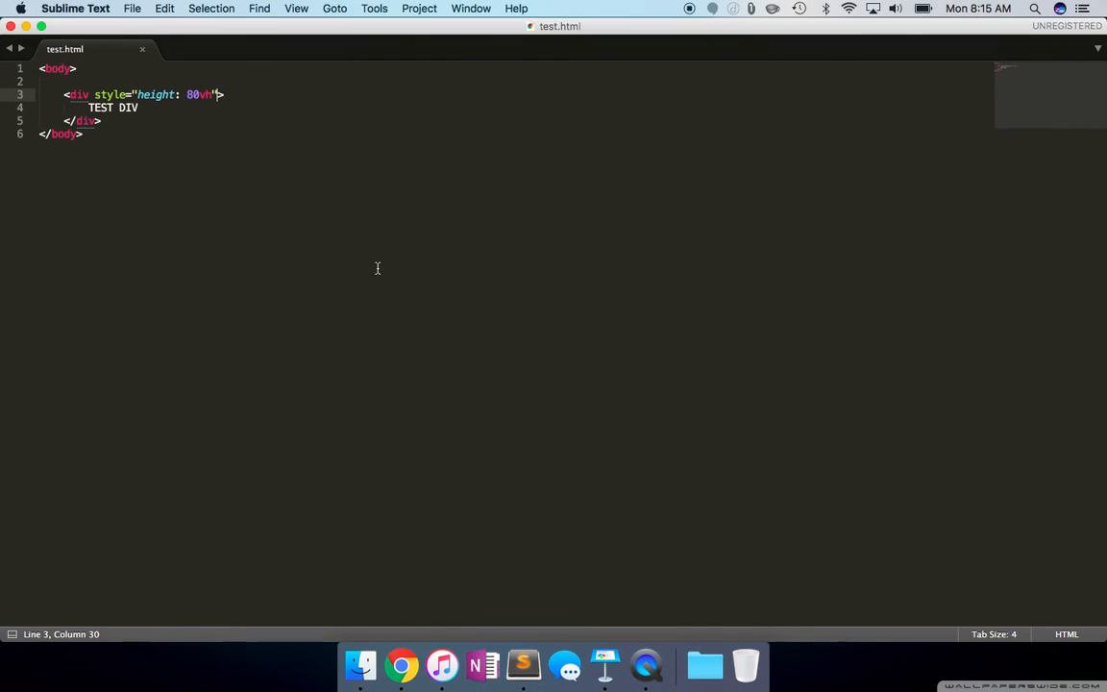
- Give the div id 'test' and add an empty text/css style block below it
{"action": "key", "text": "enter"}
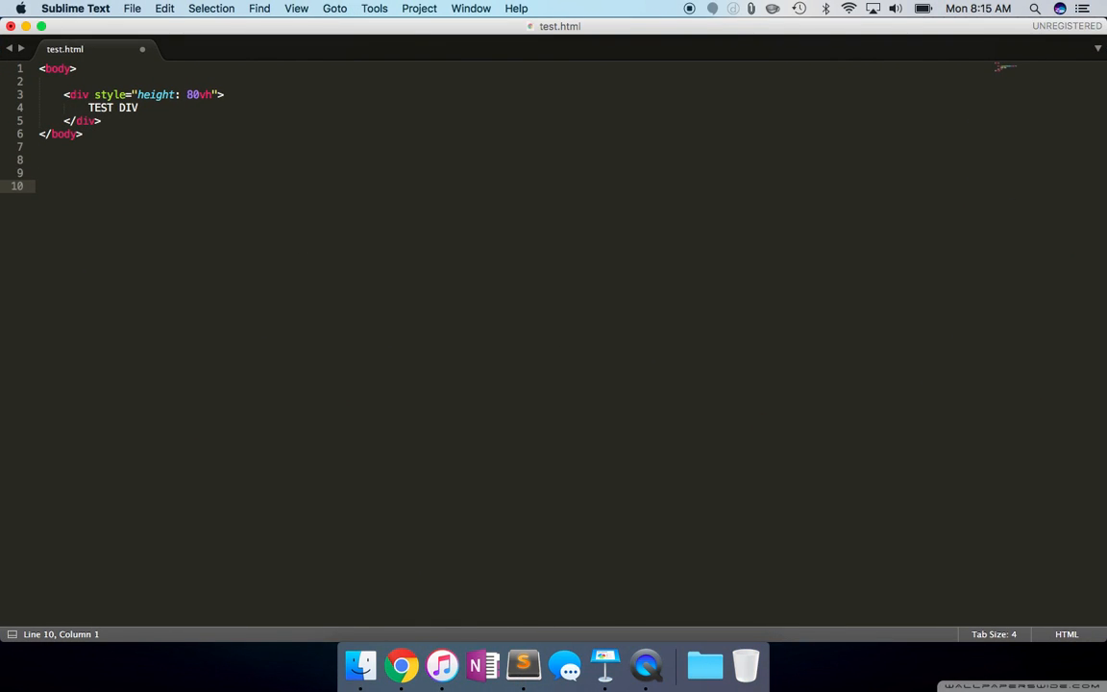
{"action": "type", "text": "<"}
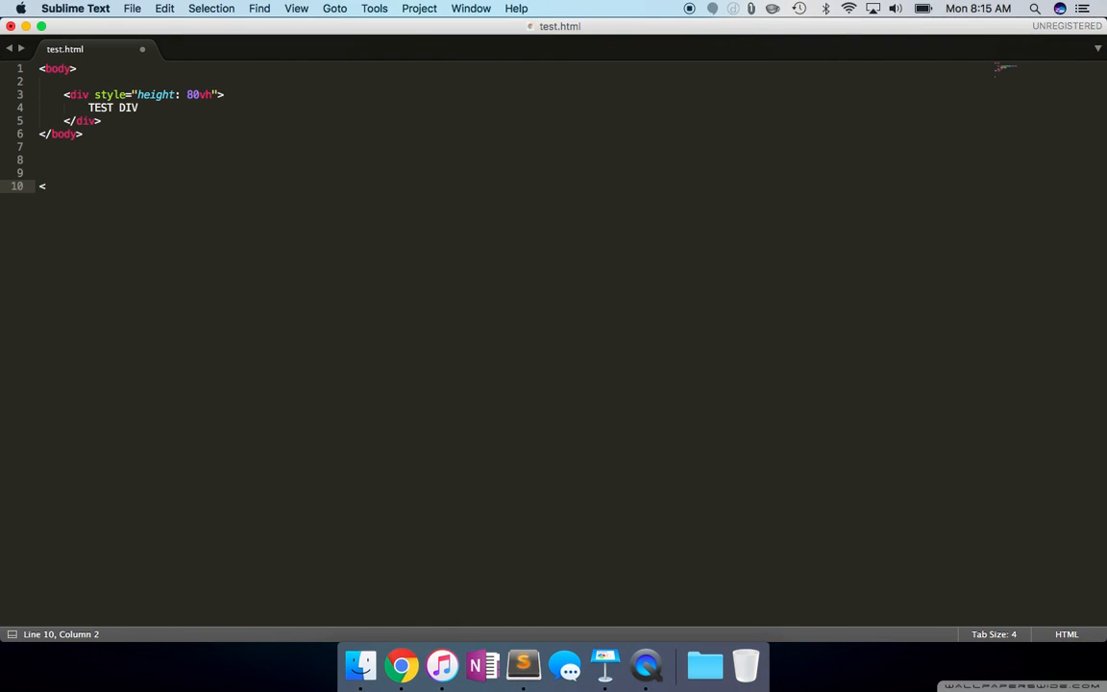
{"action": "key", "text": "backspace"}
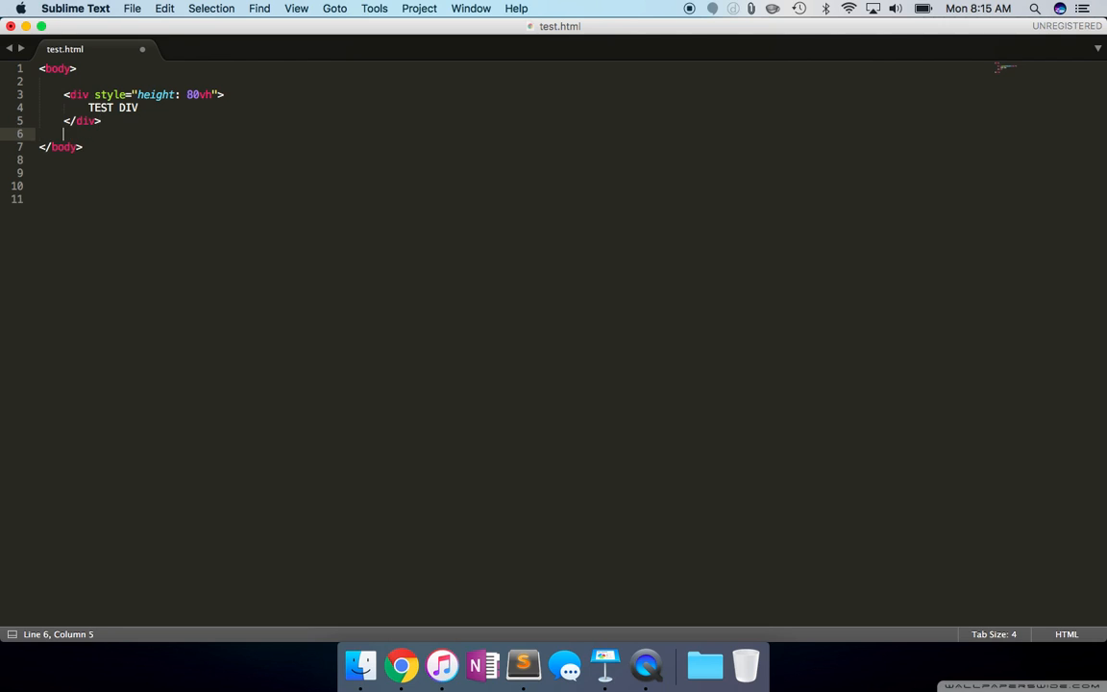
{"action": "type", "text": "id=\"test"}
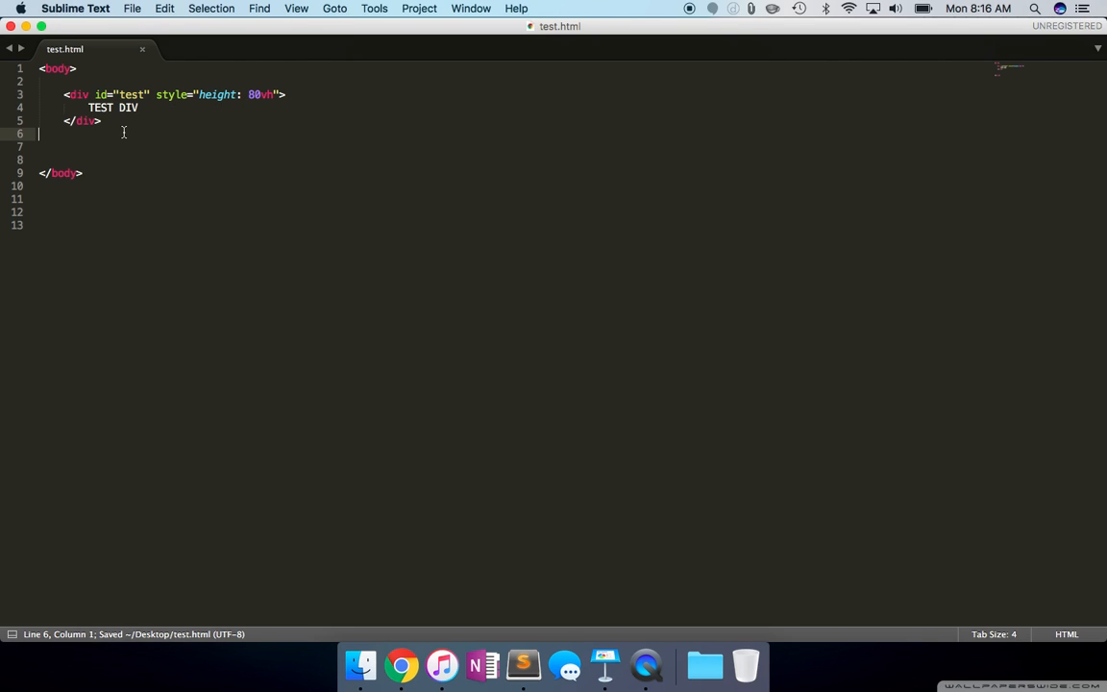
{"action": "type", "text": "<style type=\"text/css\"></style>"}
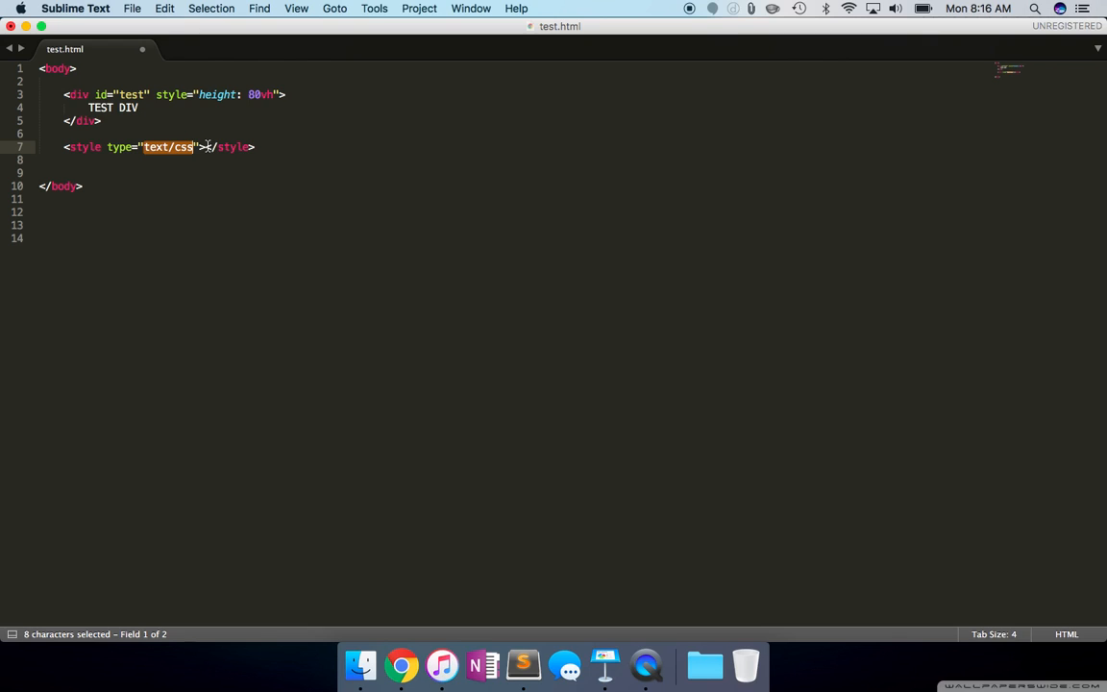
{"action": "left_click", "coordinate": [205, 147]}
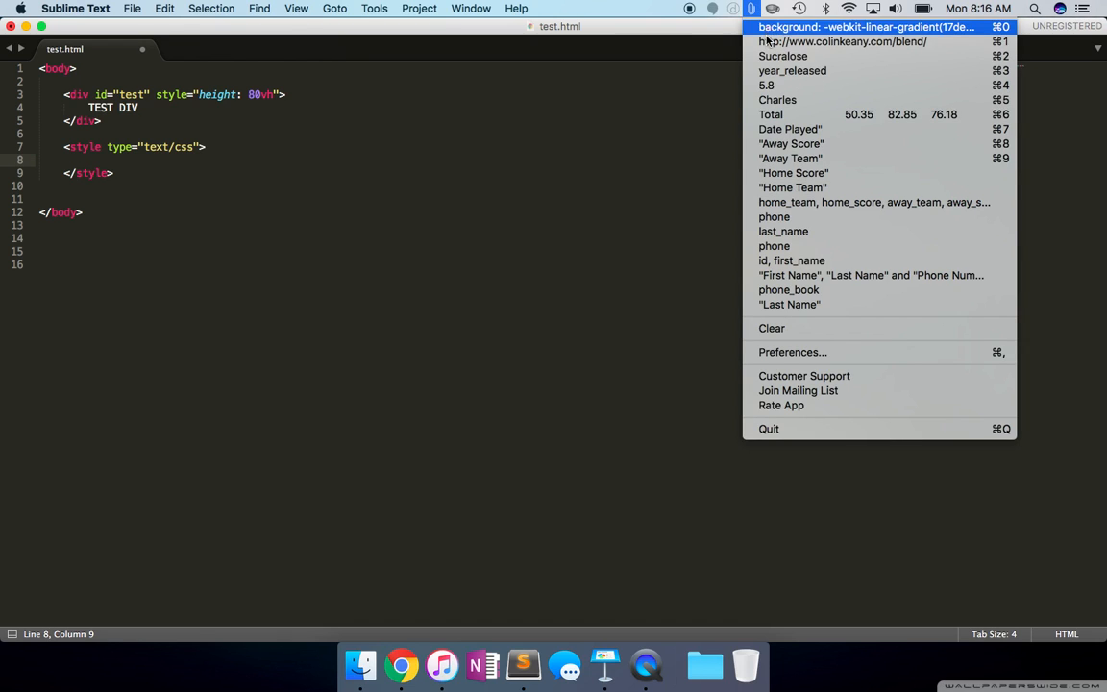
- Paste Blend's gradient CSS into a #test { rule, preview test.html in Chrome, and return to Blend
{"action": "left_click", "coordinate": [865, 26]}
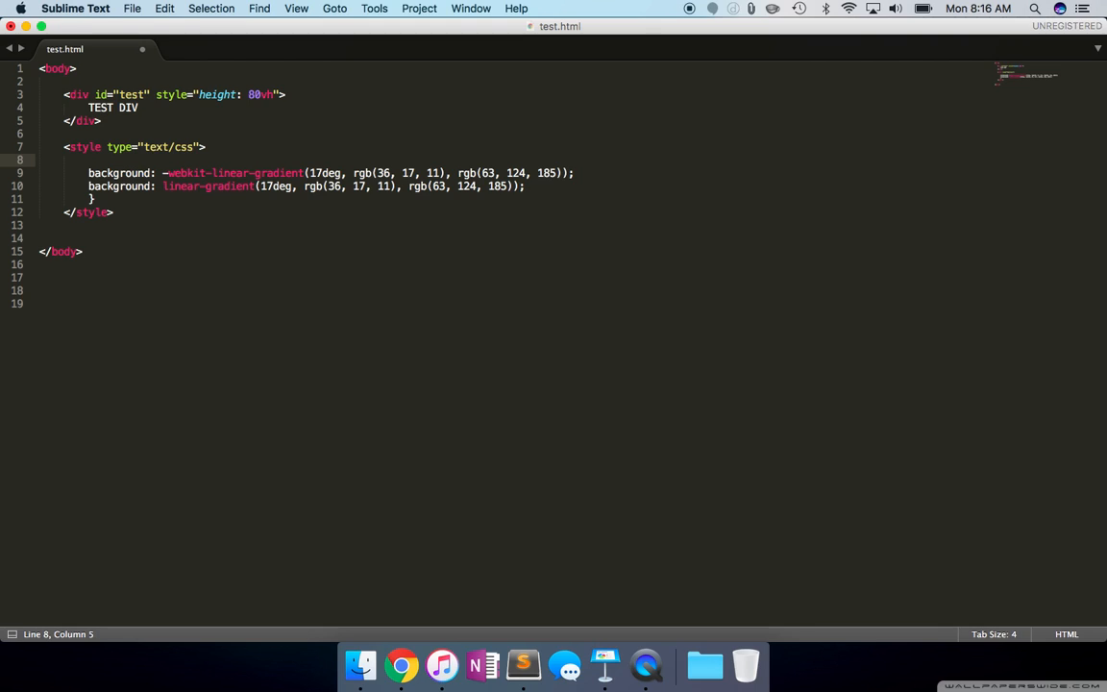
{"action": "type", "text": "#"}
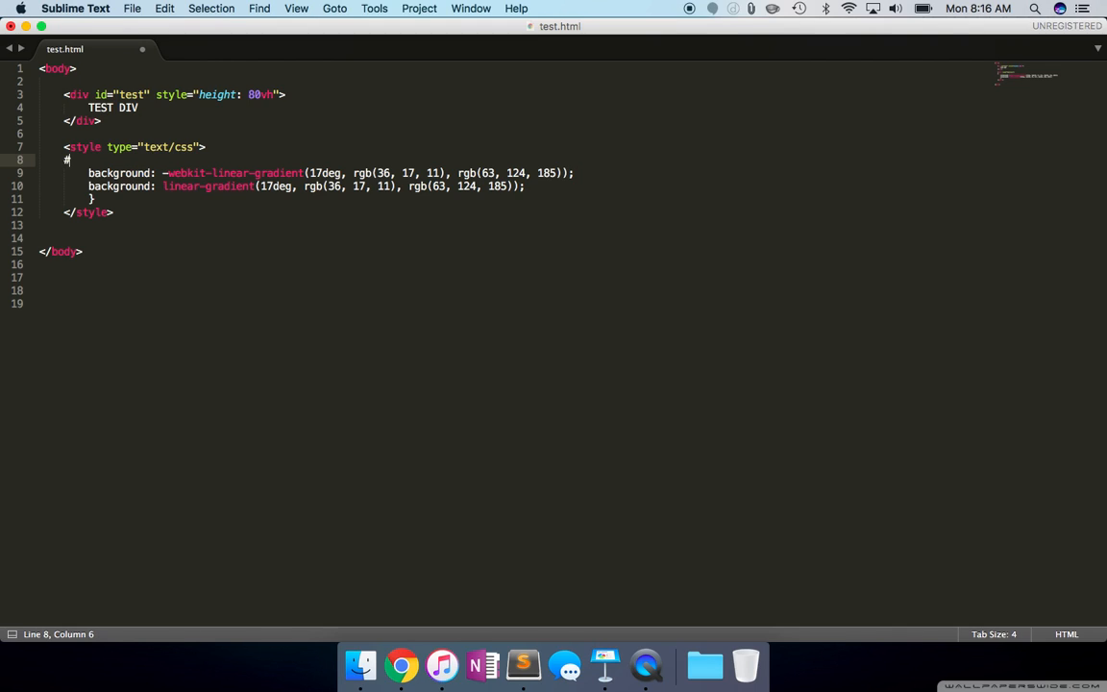
{"action": "type", "text": "test"}
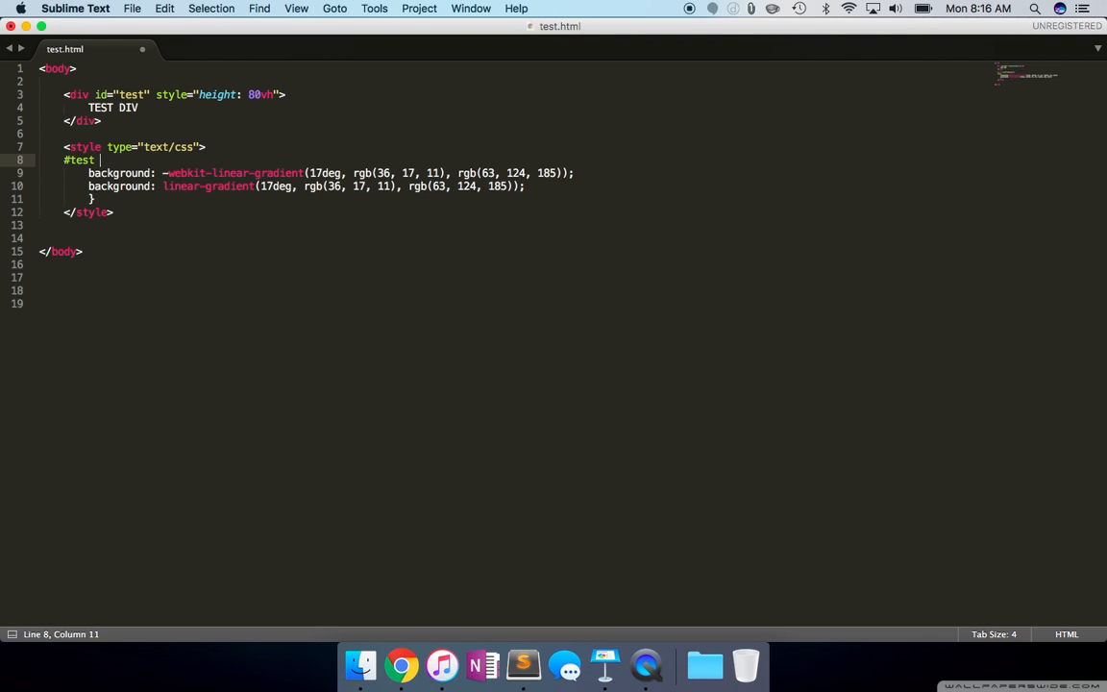
{"action": "type", "text": "{"}
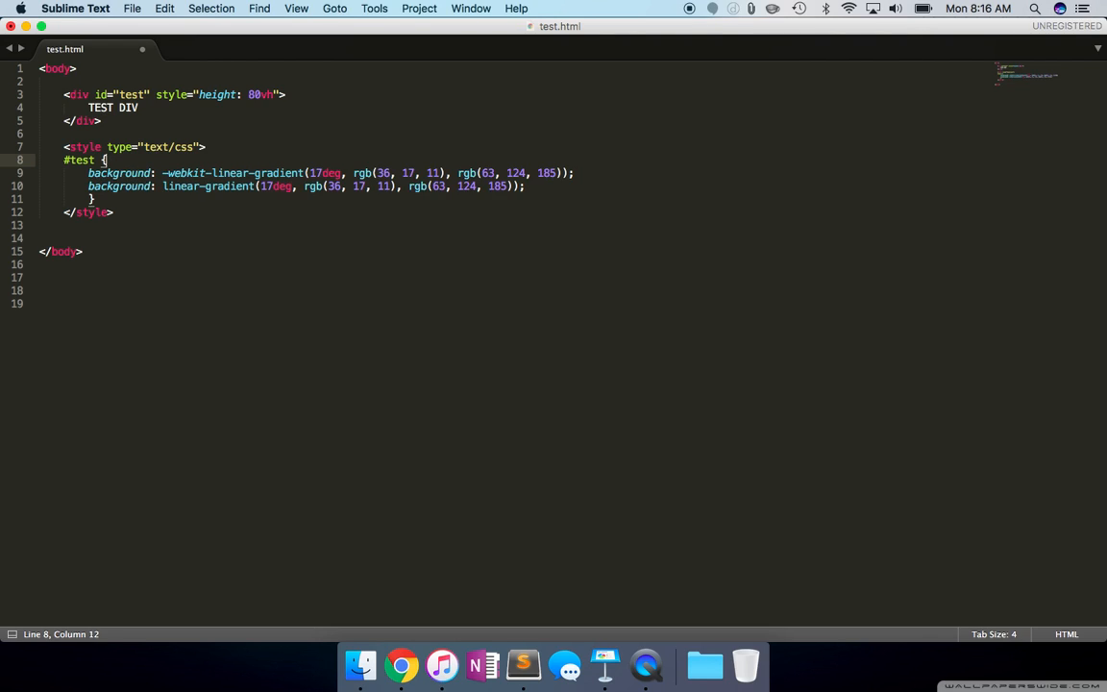
{"action": "left_click", "coordinate": [400, 665]}
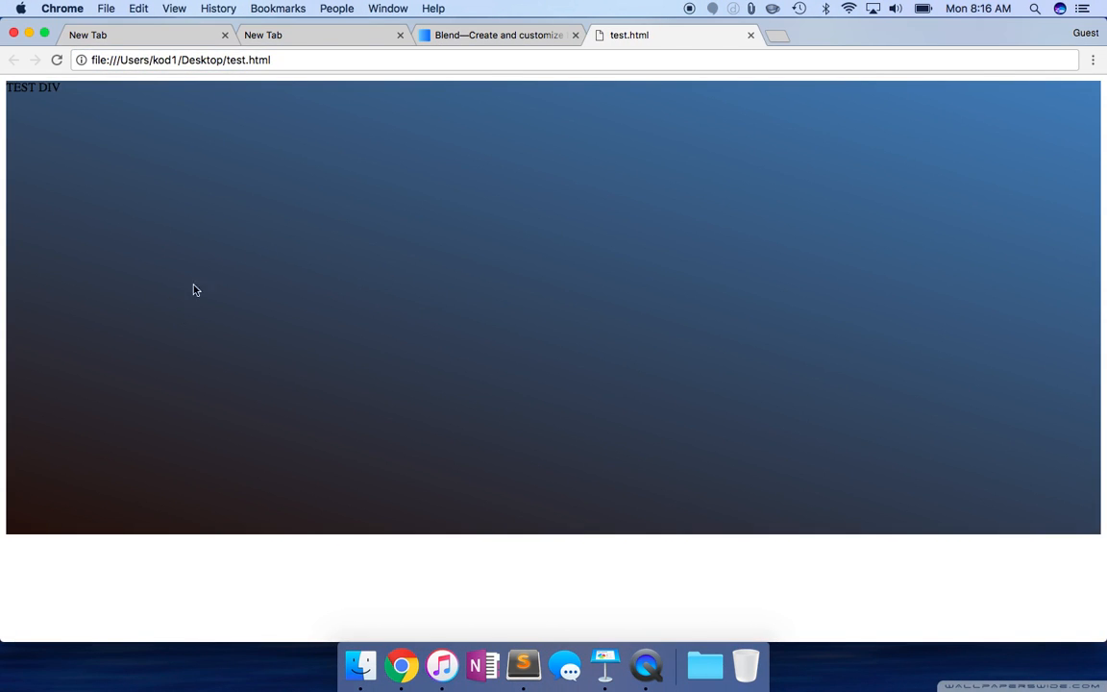
{"action": "left_click", "coordinate": [493, 35]}
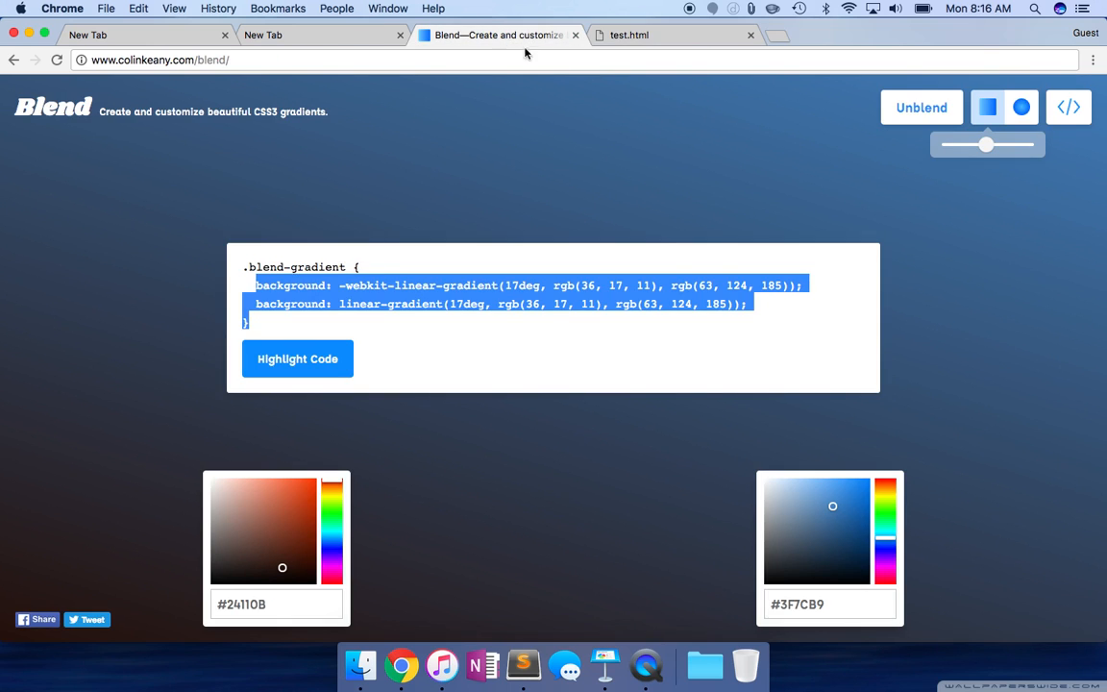
- Hide Blend's CSS code box, leaving the #24110B-to-#3F7CB9 gradient visible
{"action": "left_click", "coordinate": [1020, 107]}
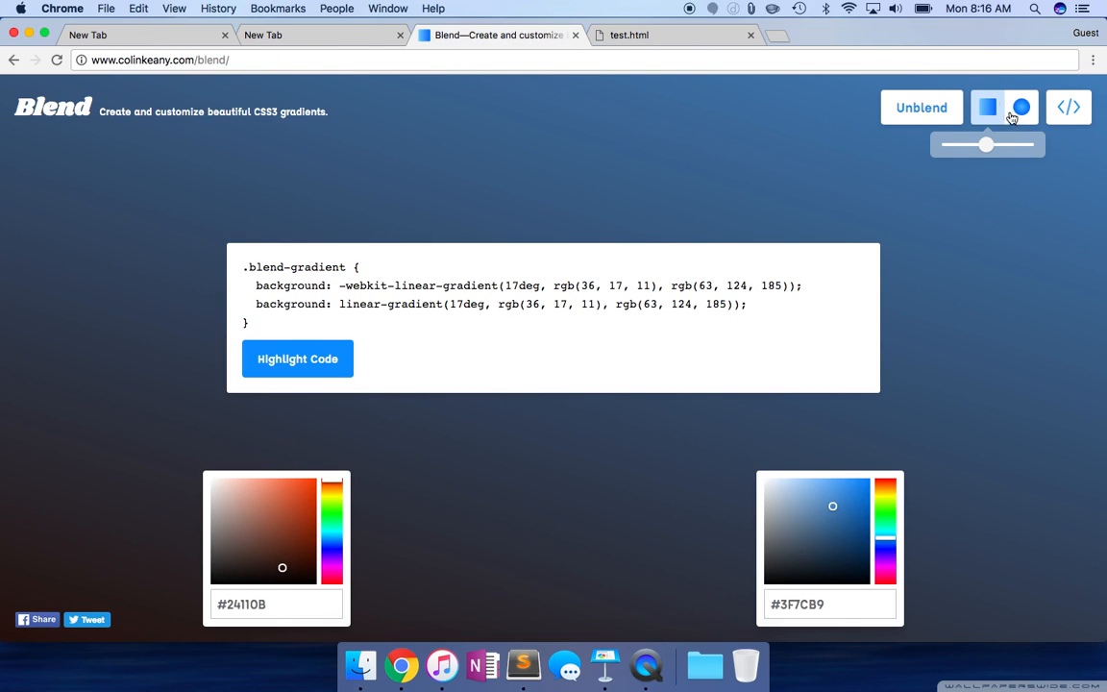
{"action": "left_click", "coordinate": [1068, 107]}
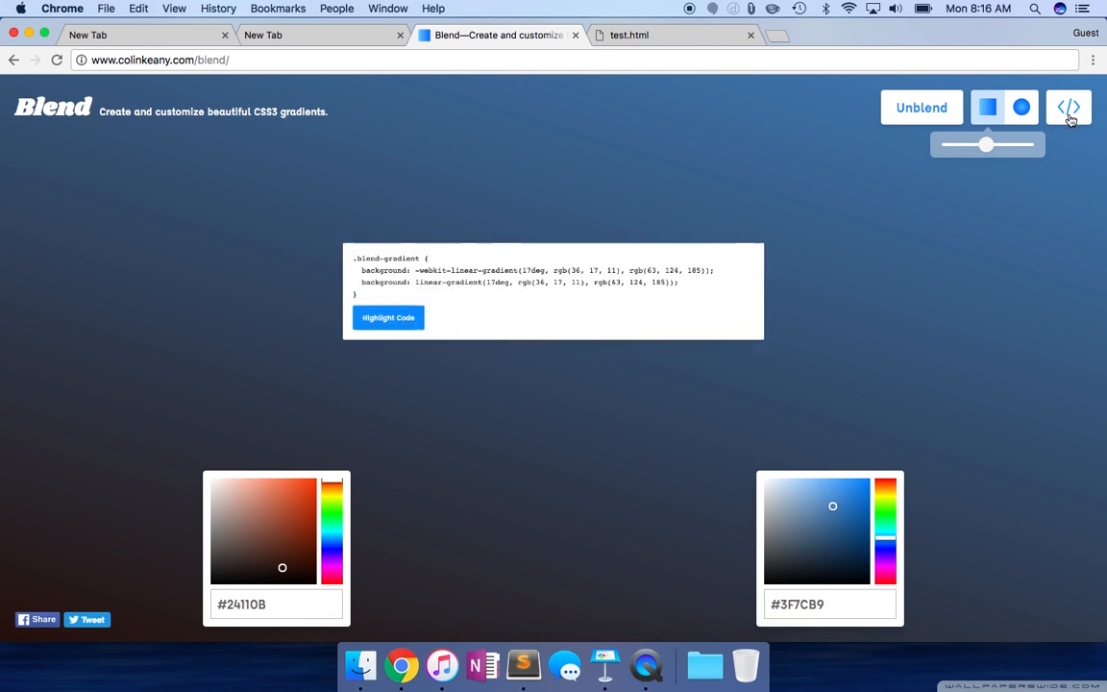